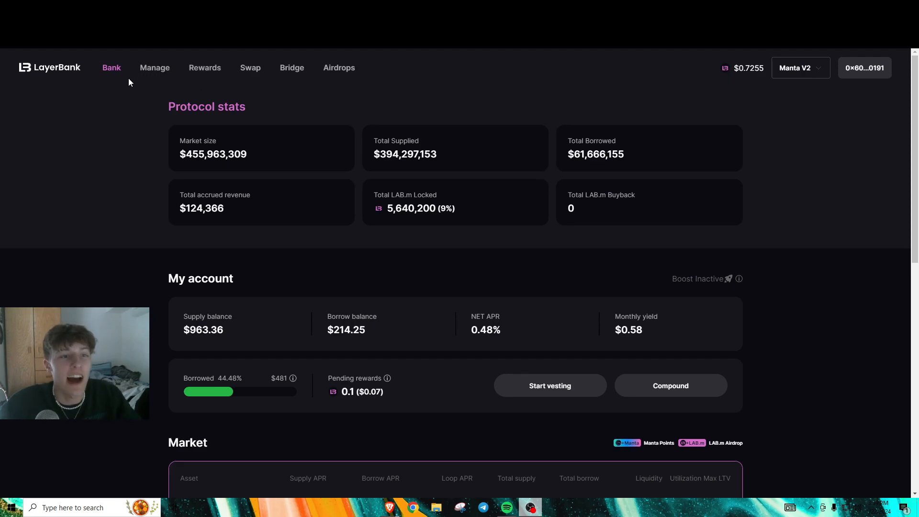
- Go to the Rewards page and scroll down to the Points details section
click(205, 67)
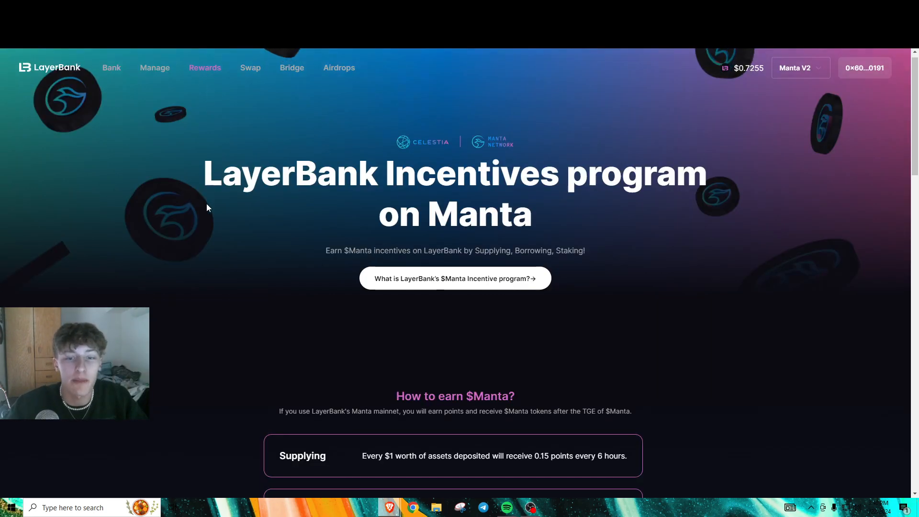
scroll(down, 3)
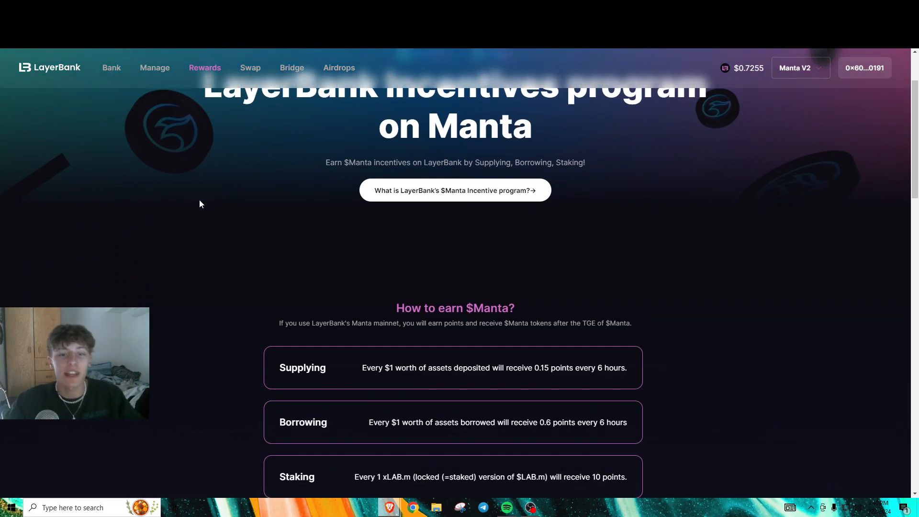
scroll(down, 3)
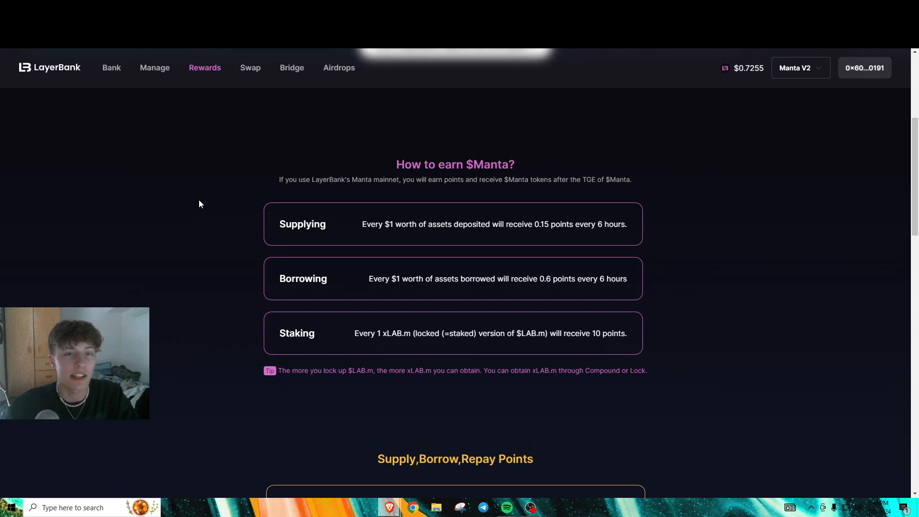
mouse_move(189, 220)
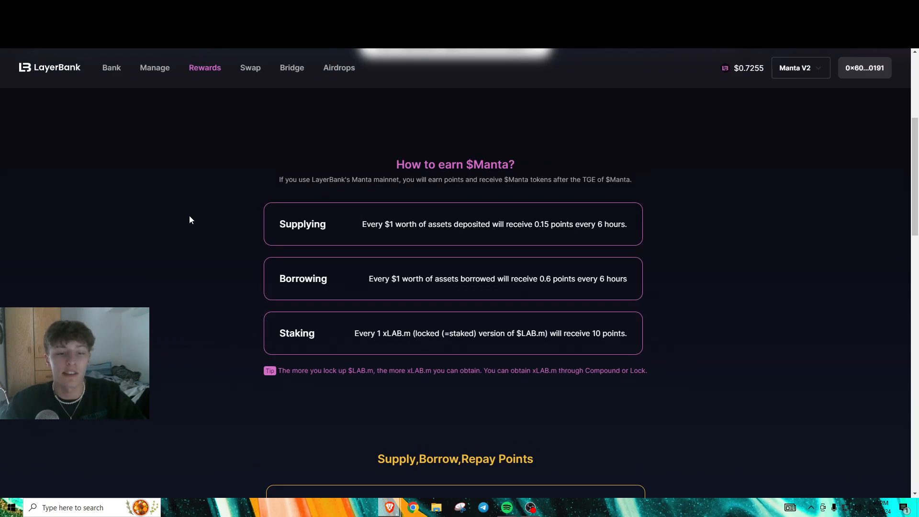
scroll(down, 3)
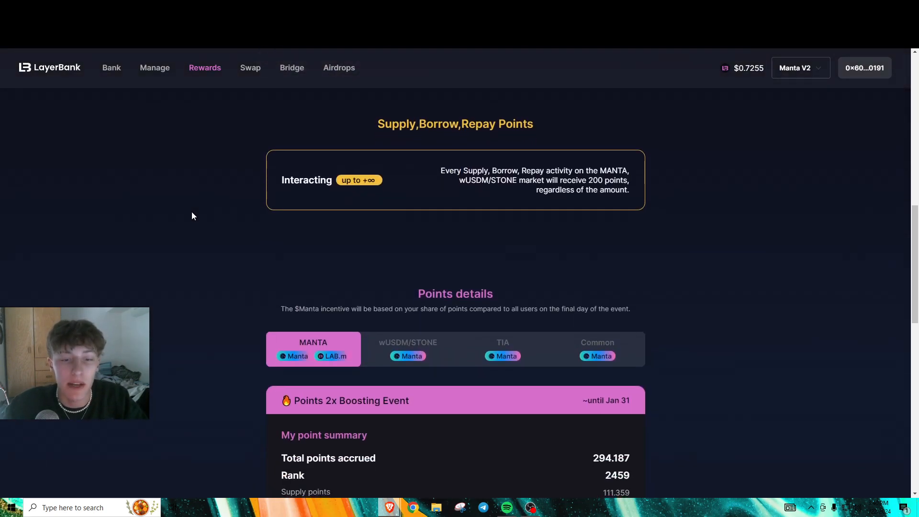
scroll(down, 3)
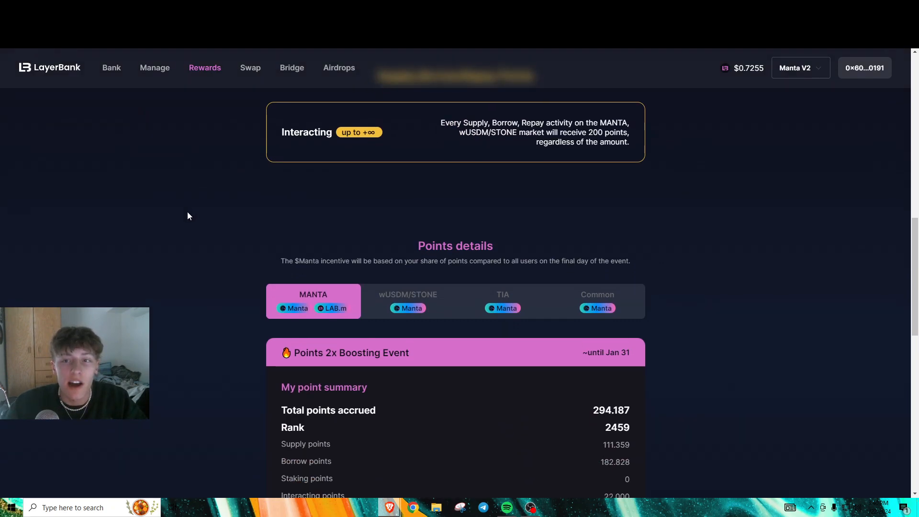
scroll(down, 3)
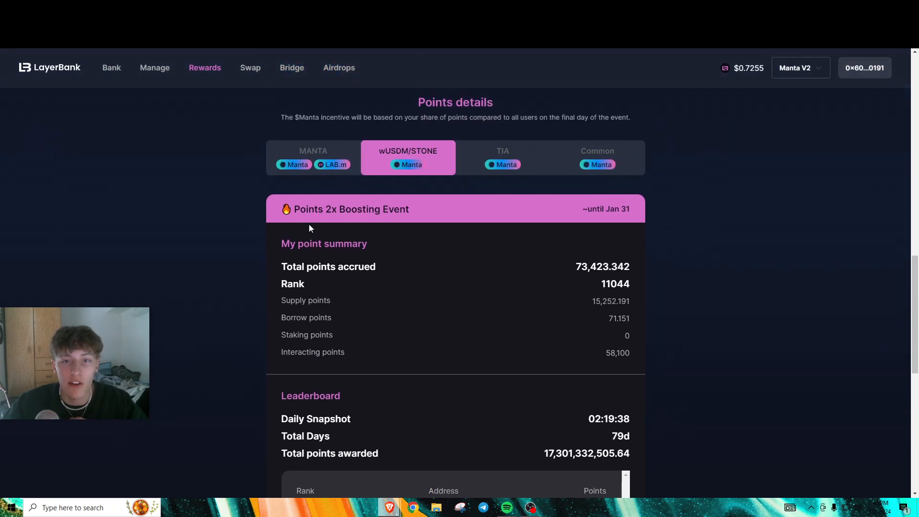
- Review TIA, MANTA (294.187, rank 2459) and wUSDM/STONE (73,423.342, rank 11044) point summaries
click(502, 157)
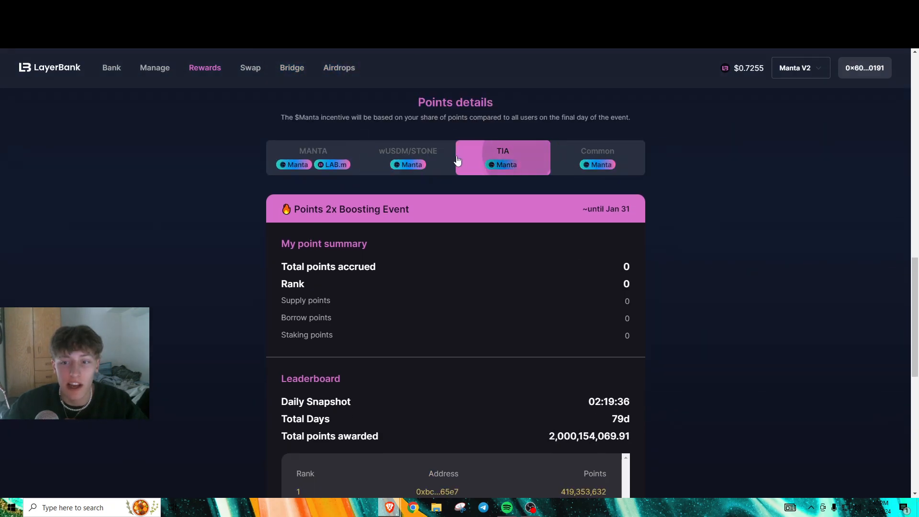
click(313, 157)
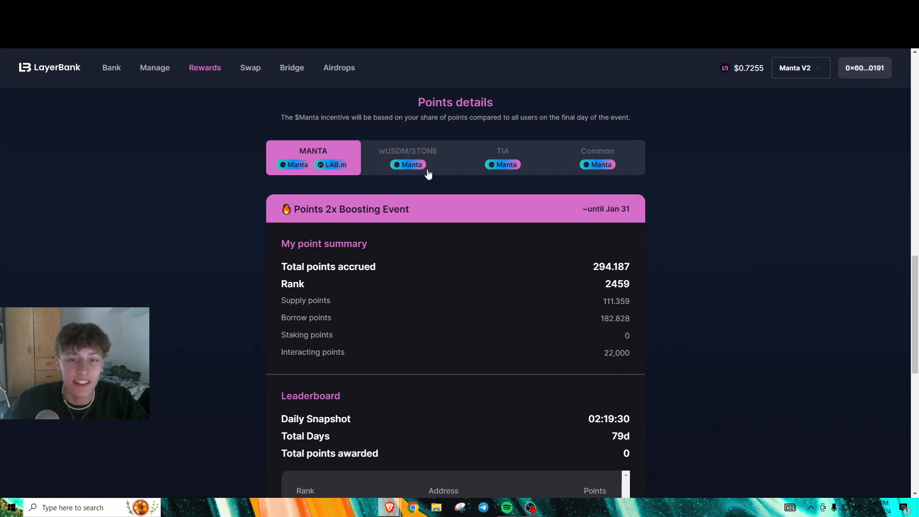
click(408, 157)
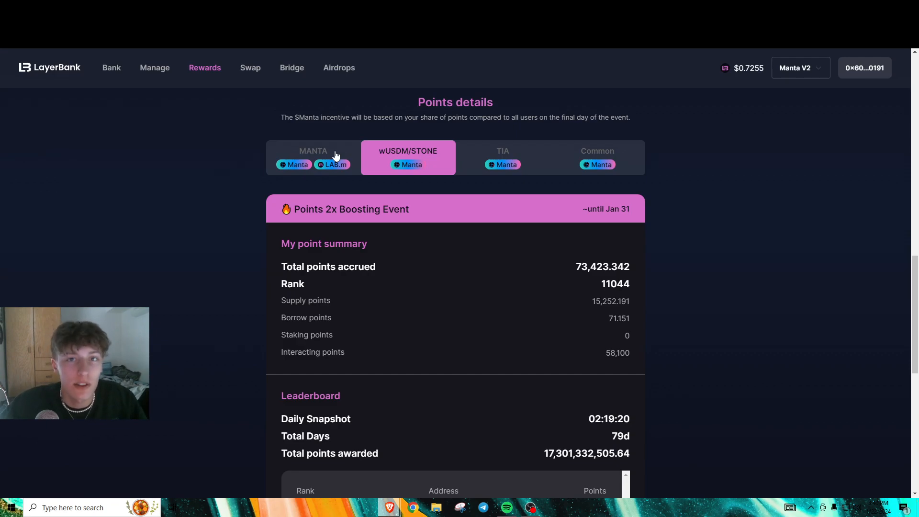
mouse_move(238, 189)
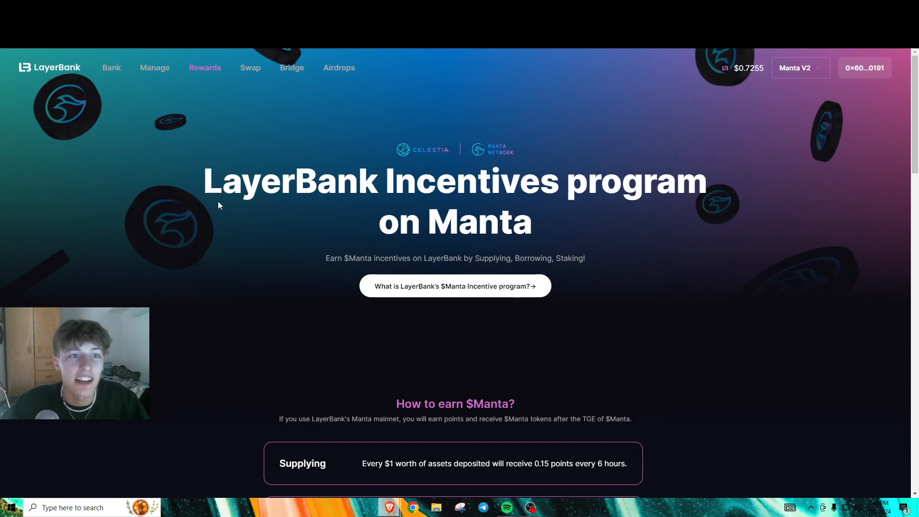
mouse_move(250, 70)
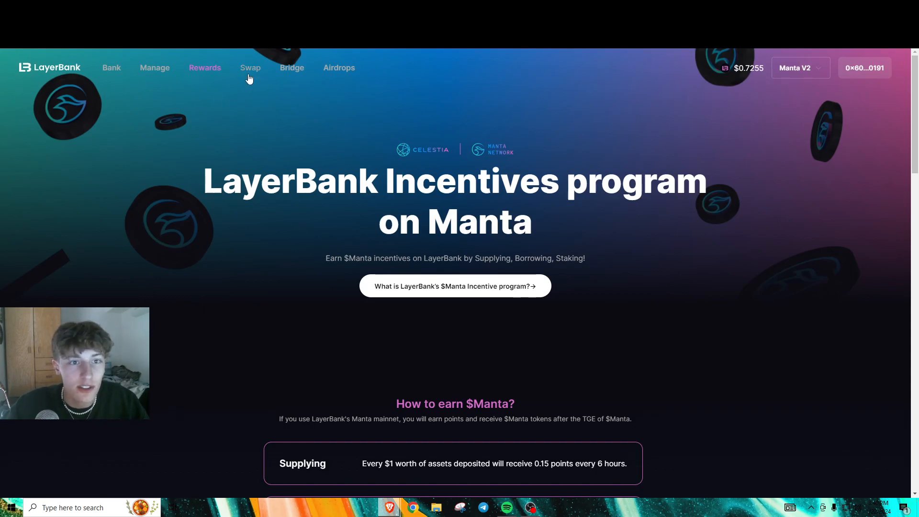
- Return to the Bank overview and scroll to the Market table of MANTA, wUSDM, STONE, ETH, USDC, TIA, wstETH
click(111, 67)
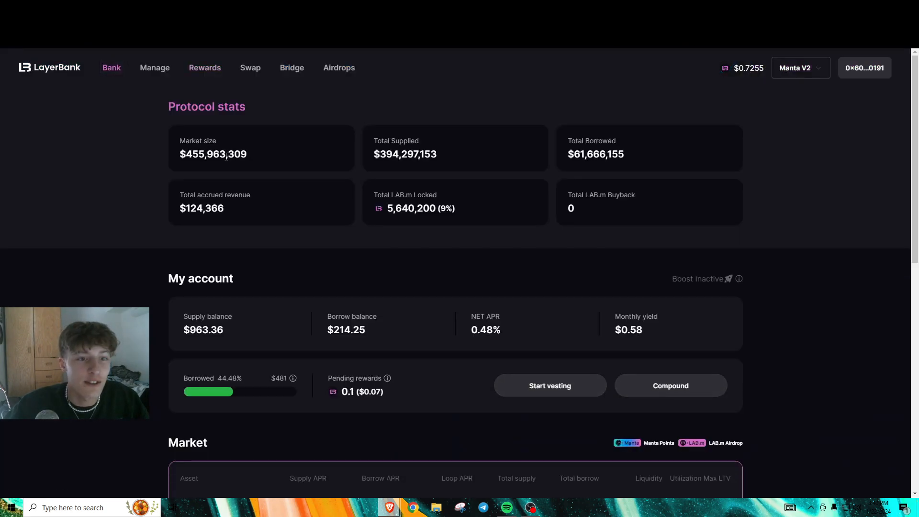
mouse_move(111, 70)
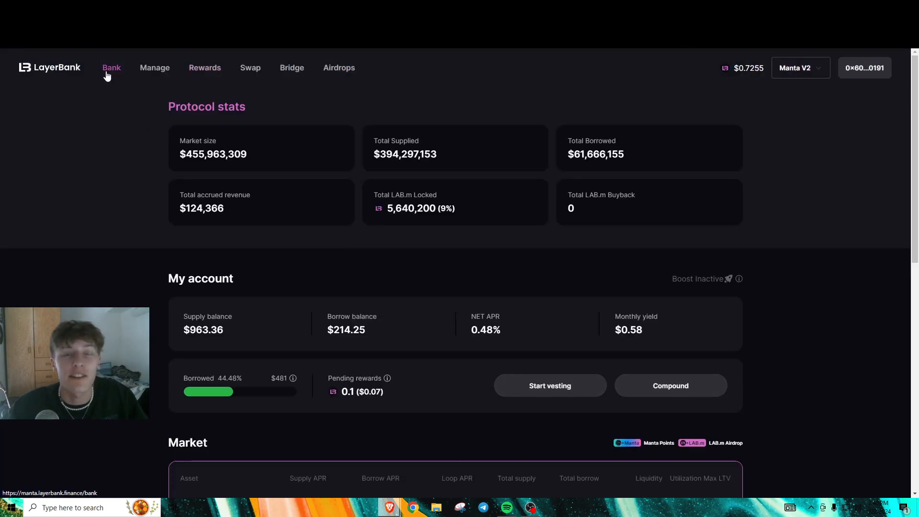
mouse_move(144, 128)
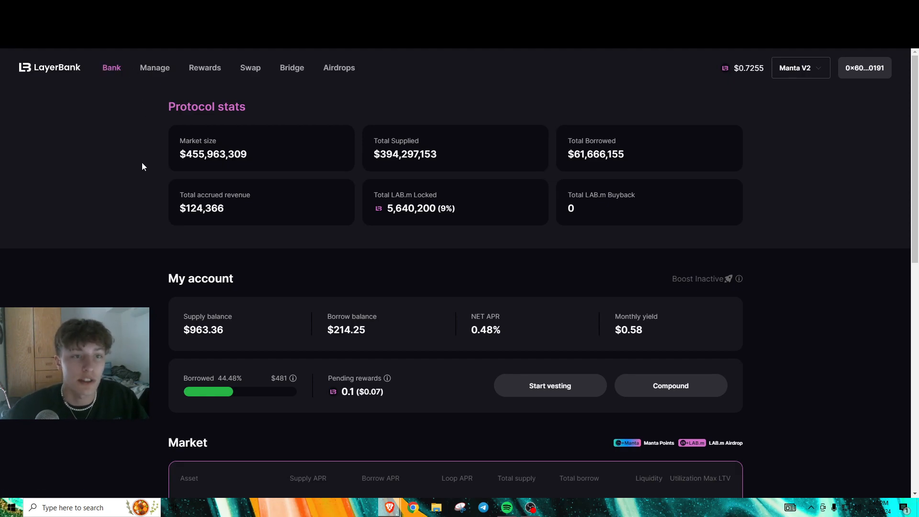
mouse_move(143, 119)
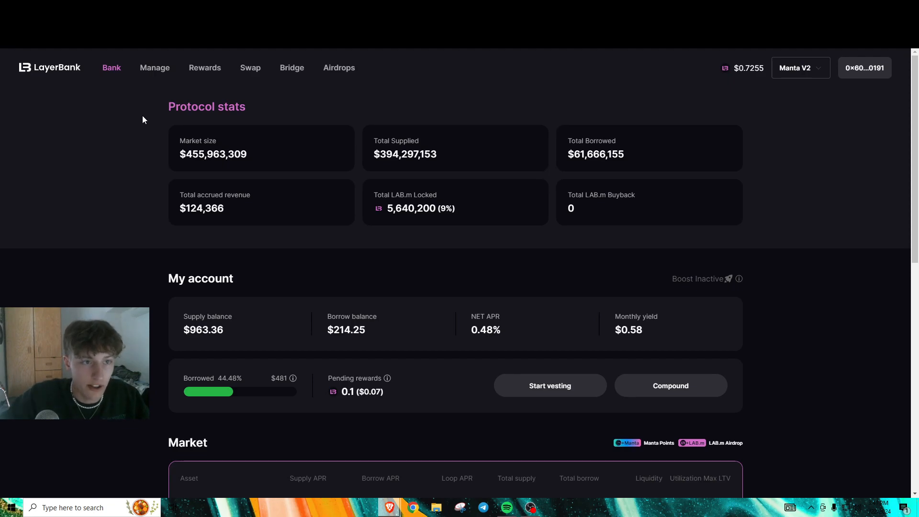
mouse_move(99, 104)
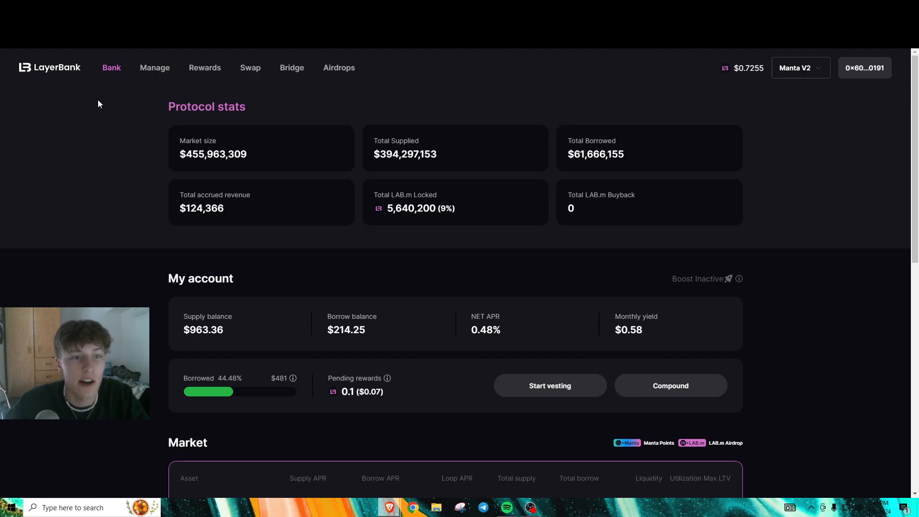
scroll(down, 3)
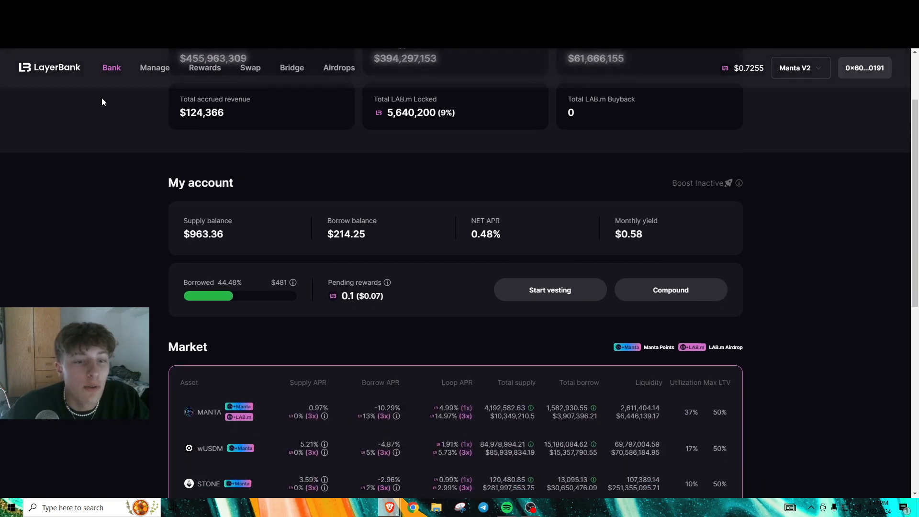
scroll(down, 3)
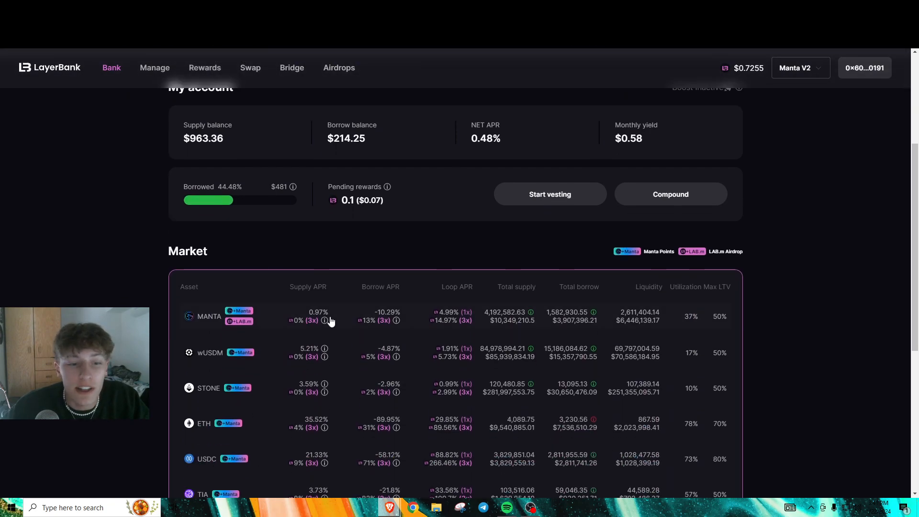
scroll(down, 3)
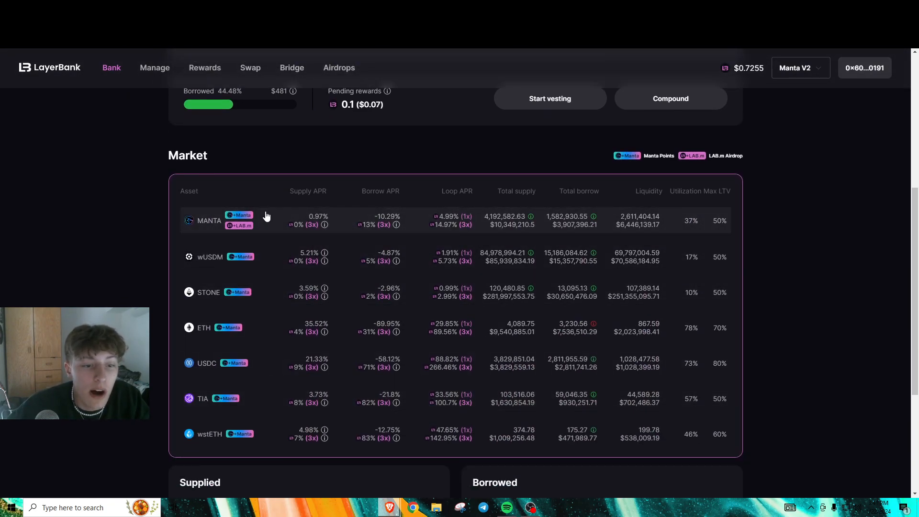
mouse_move(264, 293)
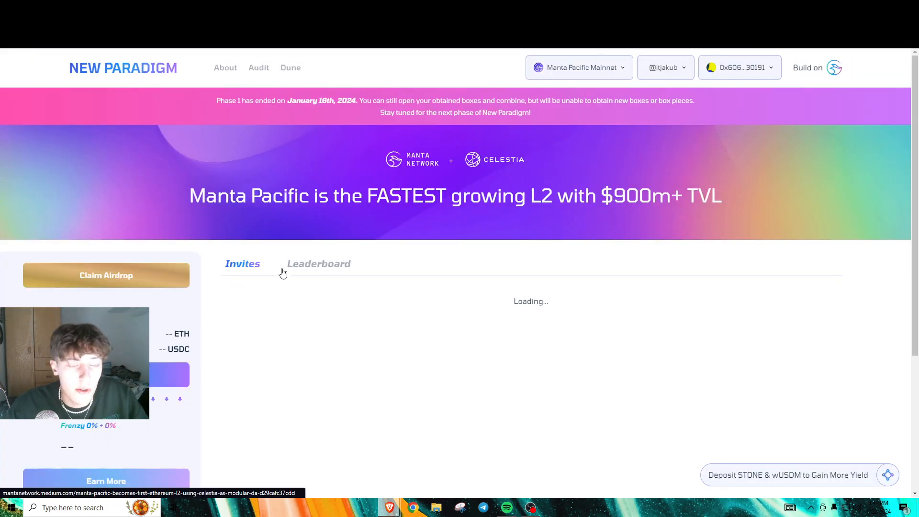
scroll(down, 3)
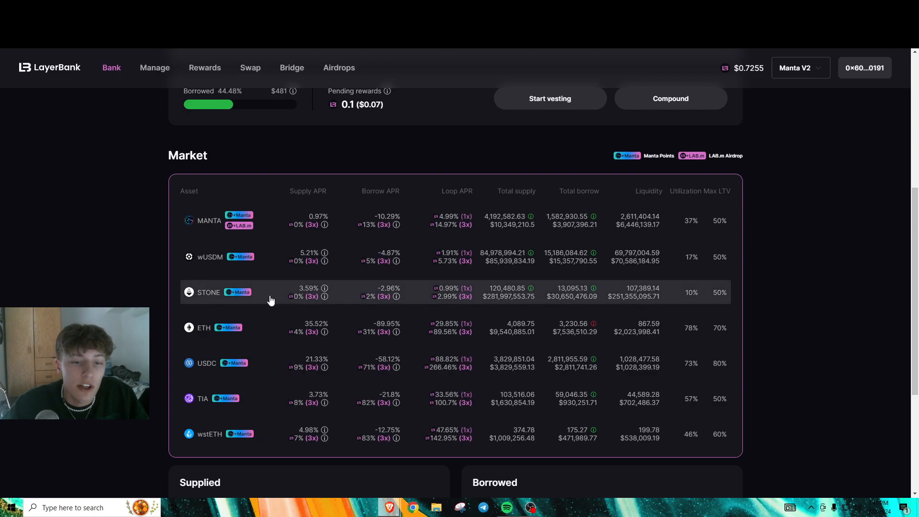
- Open the STONE market dialog and switch to its Borrow form showing 0.11 STONE borrowable
click(208, 292)
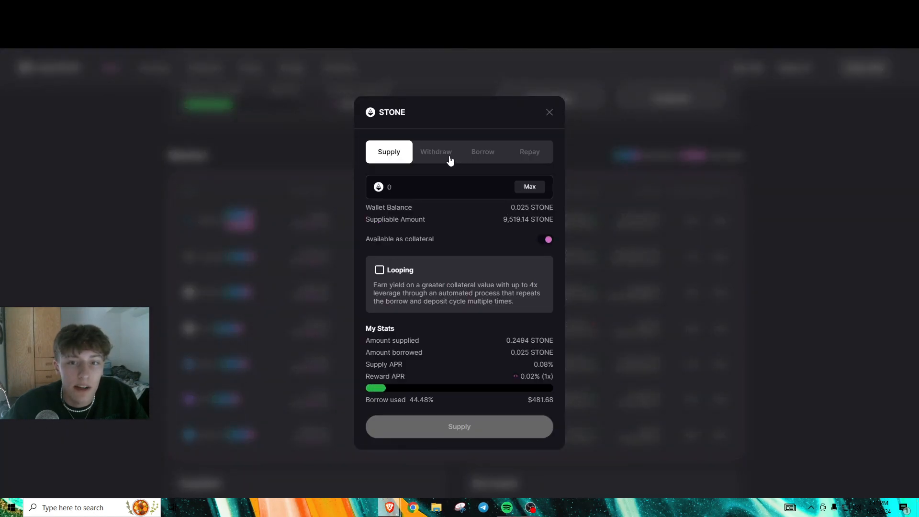
click(439, 186)
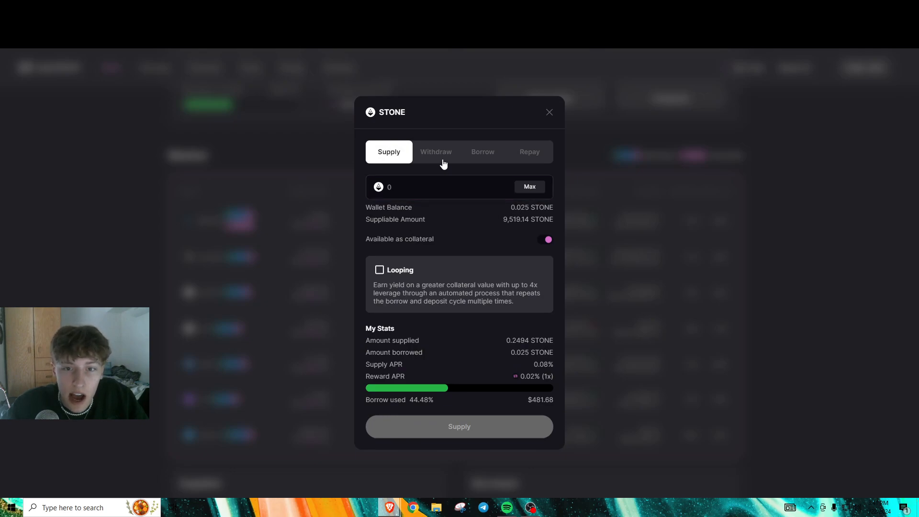
double_click(529, 340)
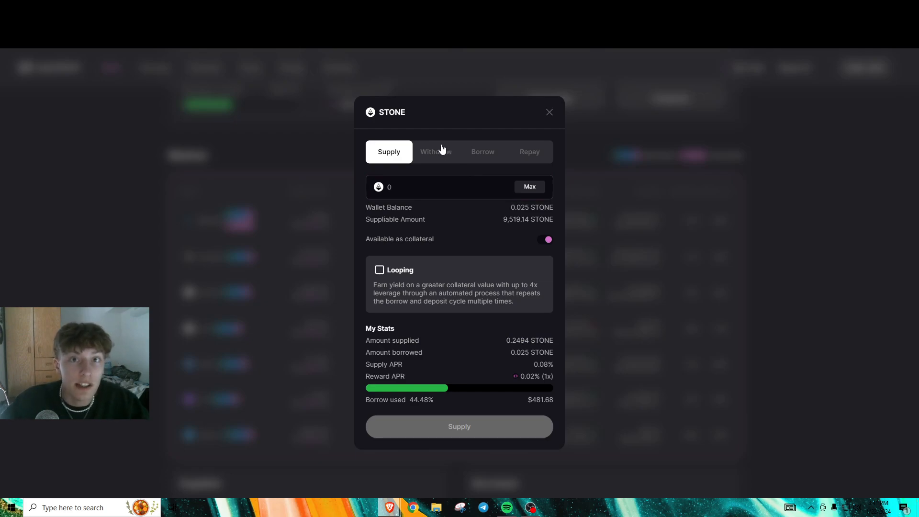
mouse_move(458, 141)
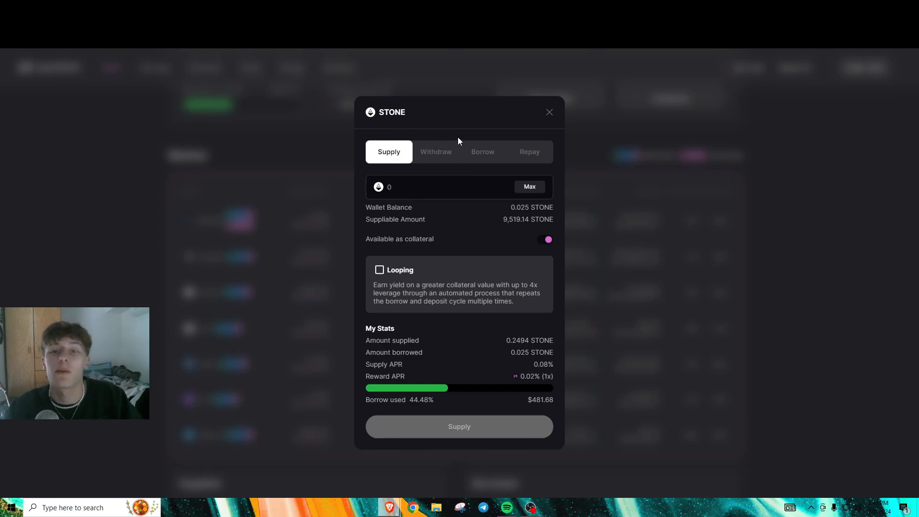
click(481, 151)
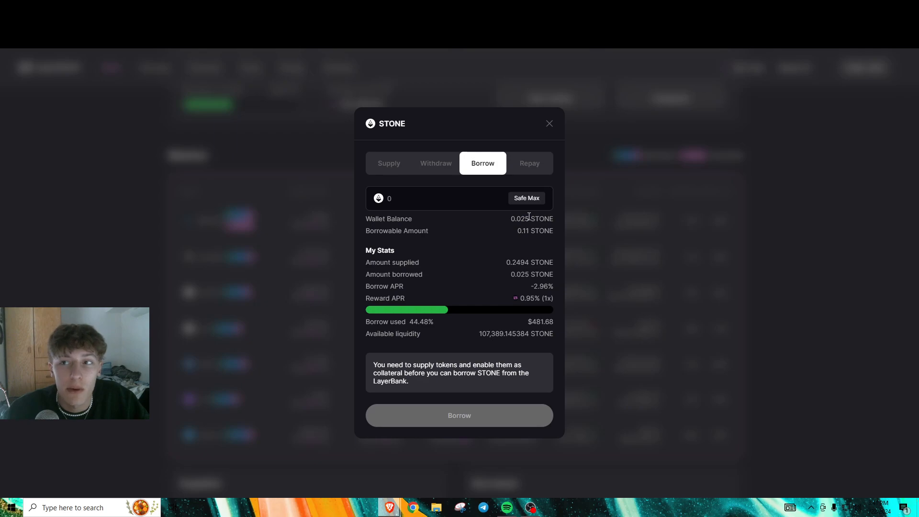
- Enter a 0.001 STONE borrow amount, previewing borrow used at 44.96%
click(439, 197)
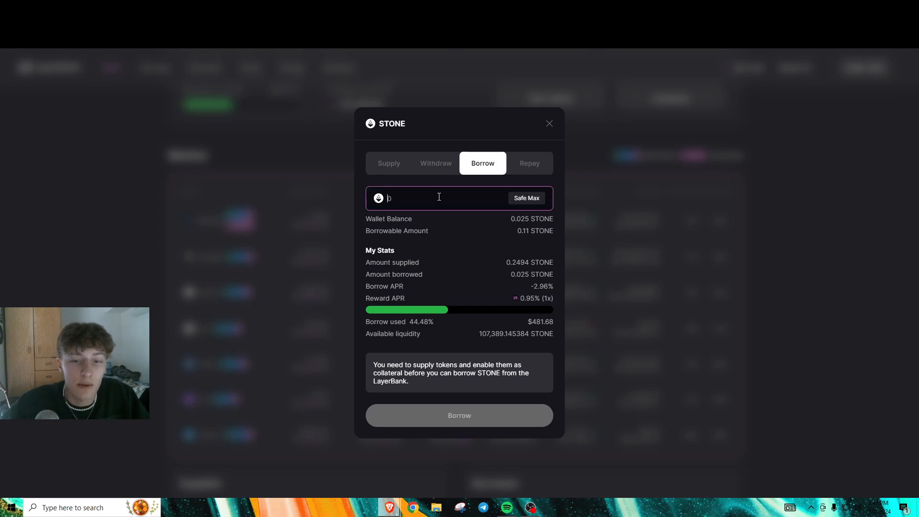
text(.002)
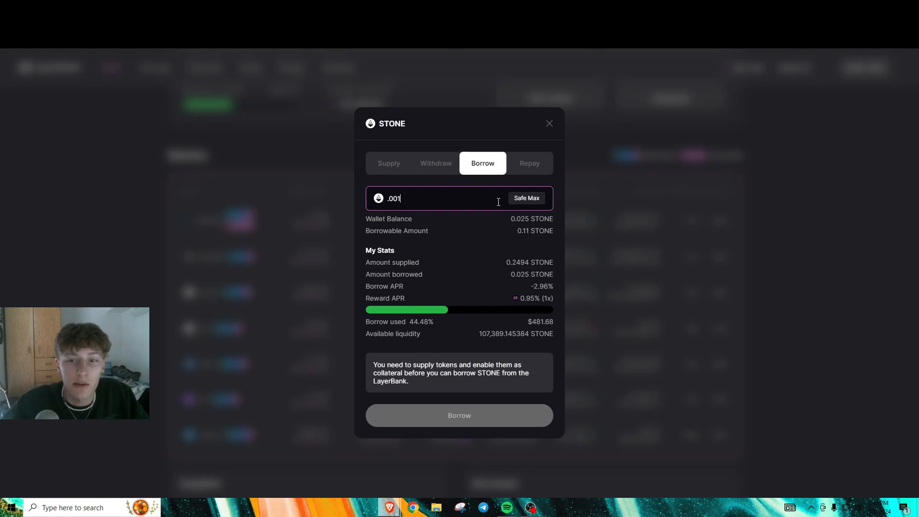
click(526, 198)
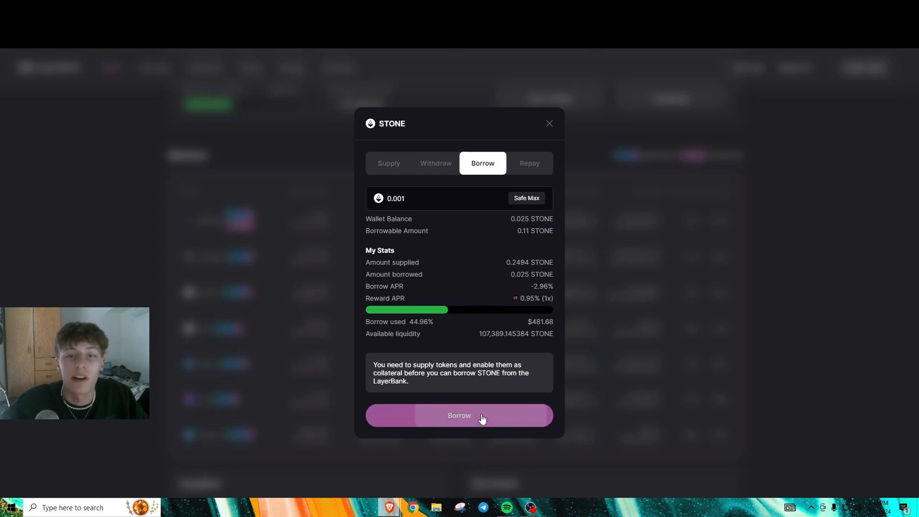
- Submit the 0.001 STONE borrow and view the contract address on the block explorer
click(459, 415)
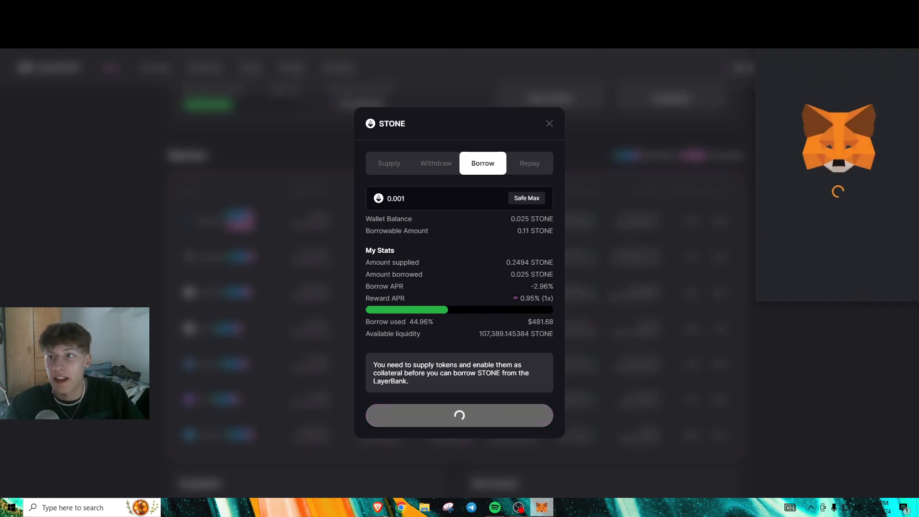
click(458, 414)
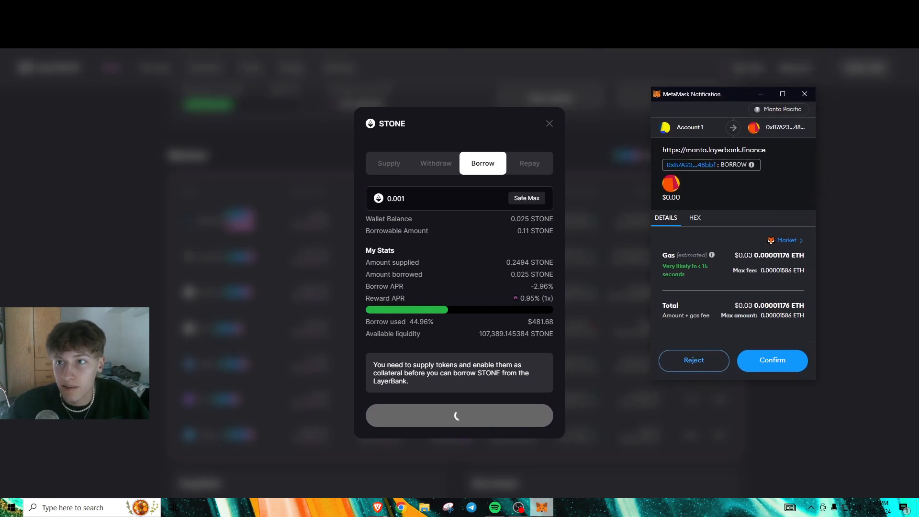
click(771, 360)
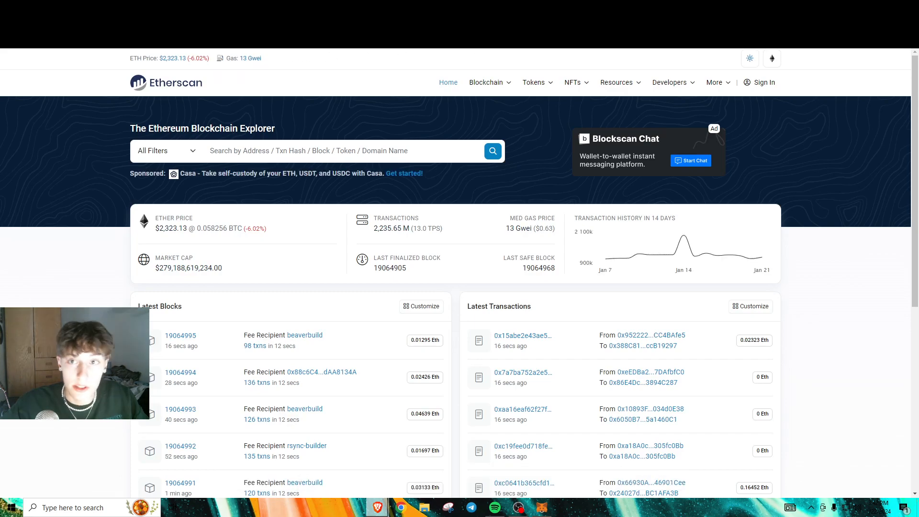
mouse_move(118, 69)
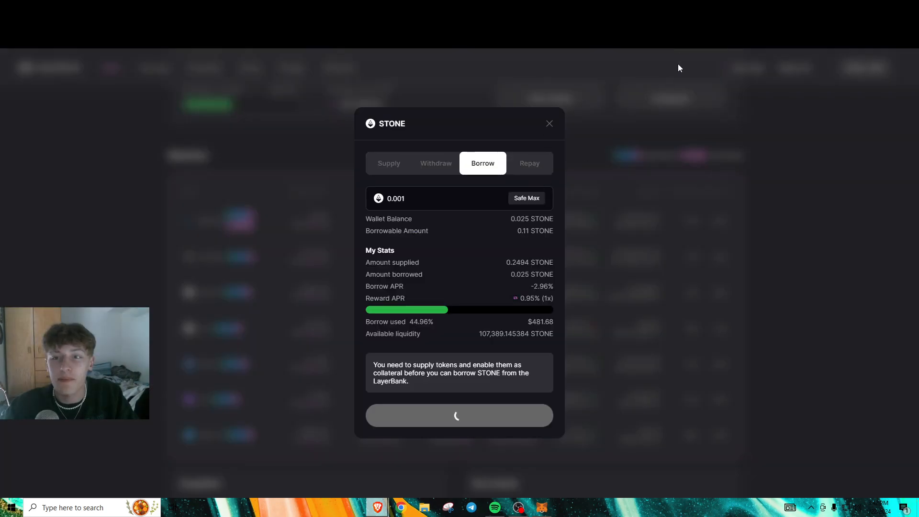
- Bring back the pending MetaMask request and confirm the 0.001 STONE borrow transaction
click(458, 415)
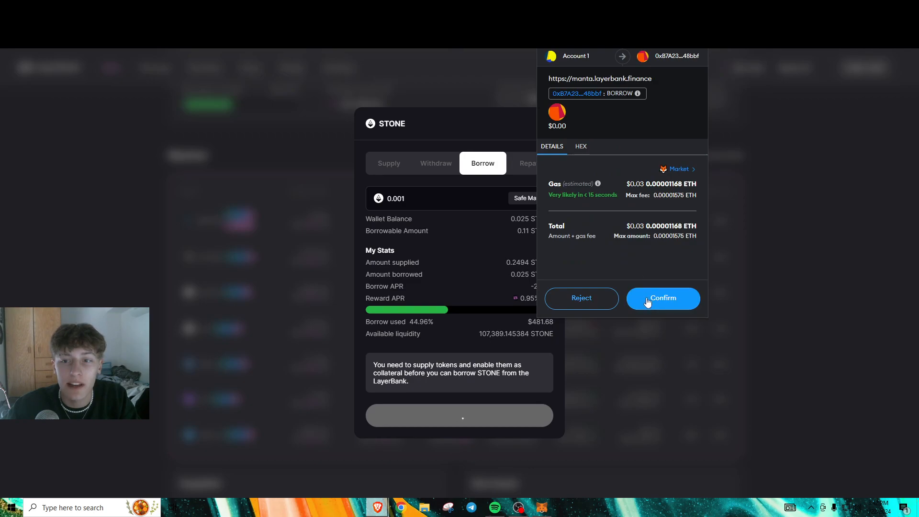
click(662, 299)
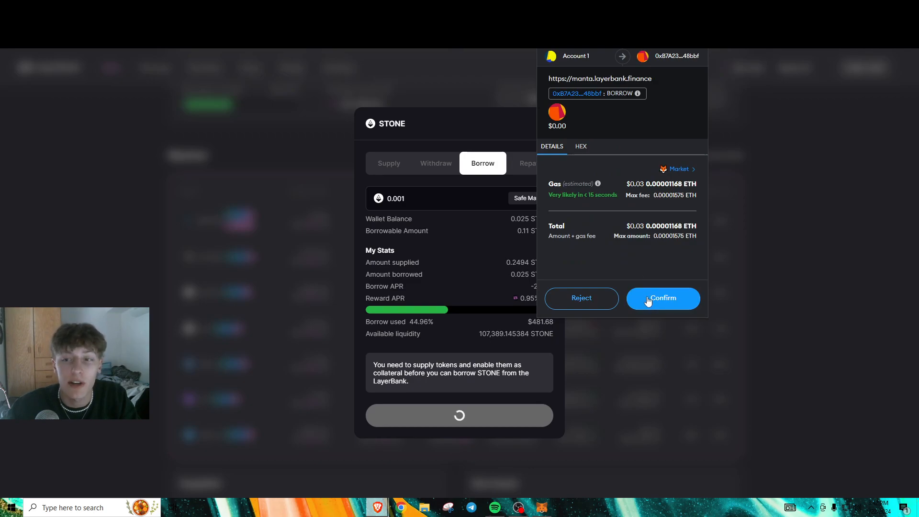
click(662, 299)
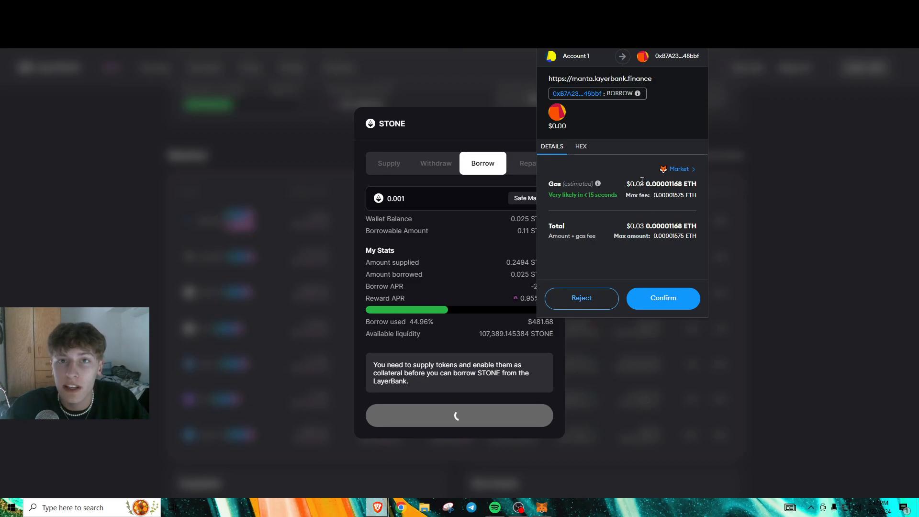
mouse_move(662, 299)
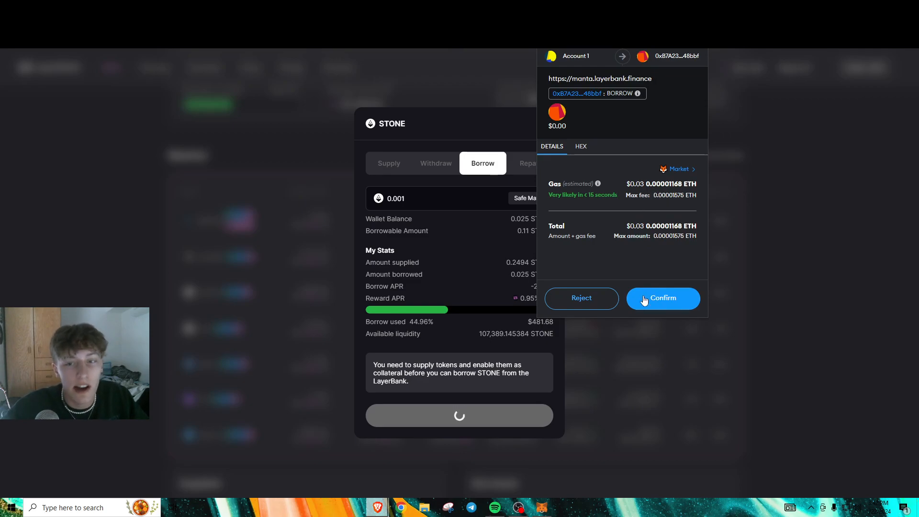
click(662, 299)
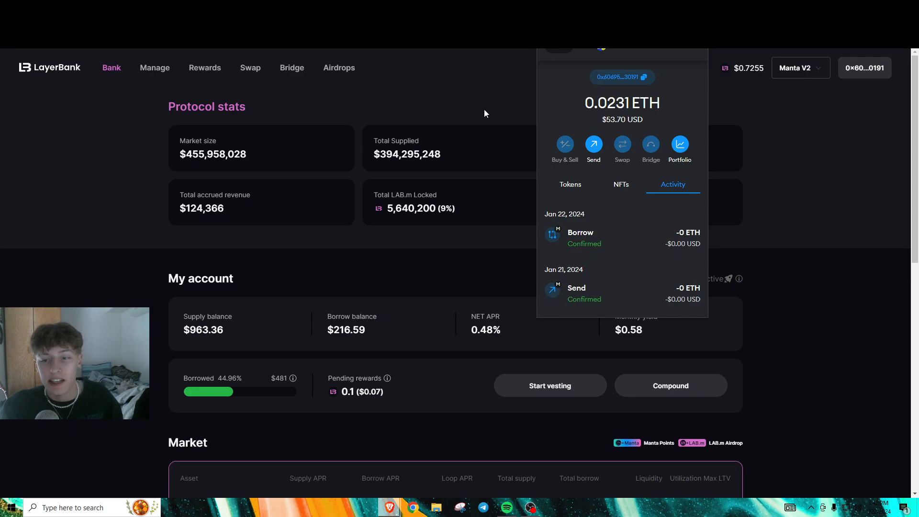
- Close the wallet activity panel and reopen the STONE dialog showing 0.026 STONE borrowed
click(164, 247)
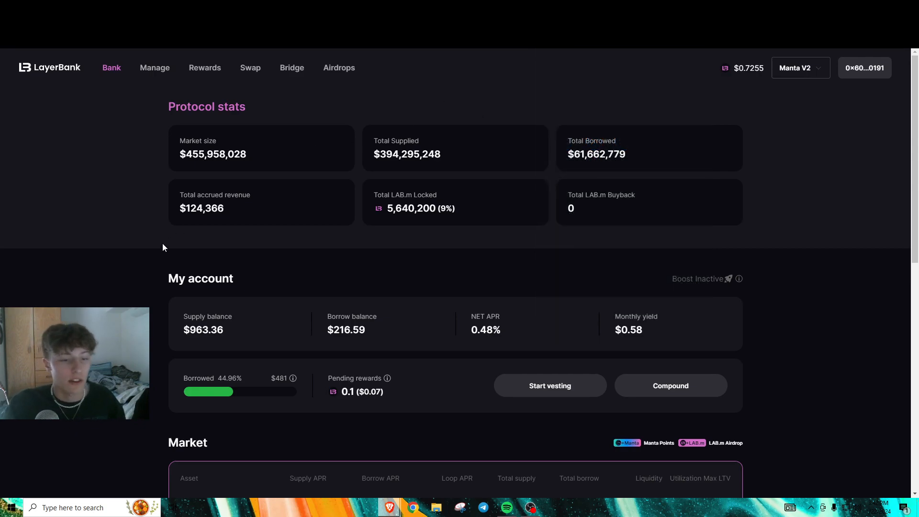
scroll(down, 3)
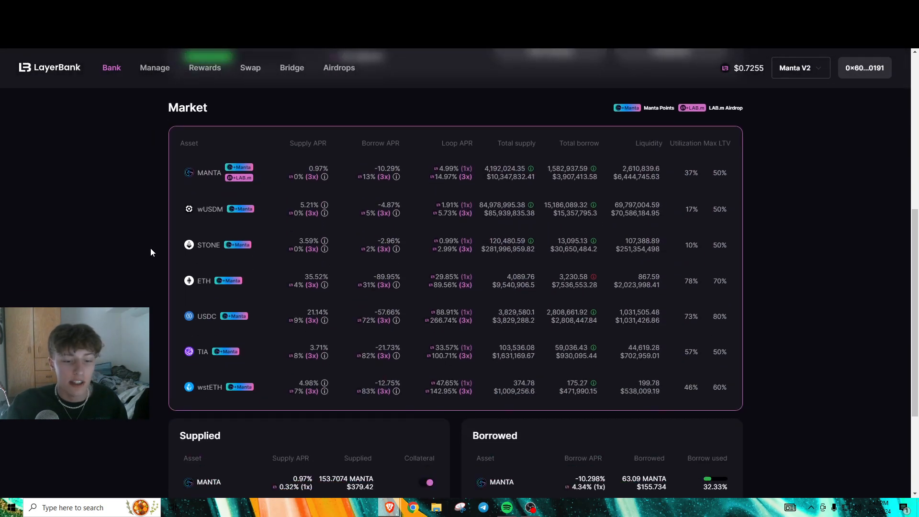
scroll(up, 3)
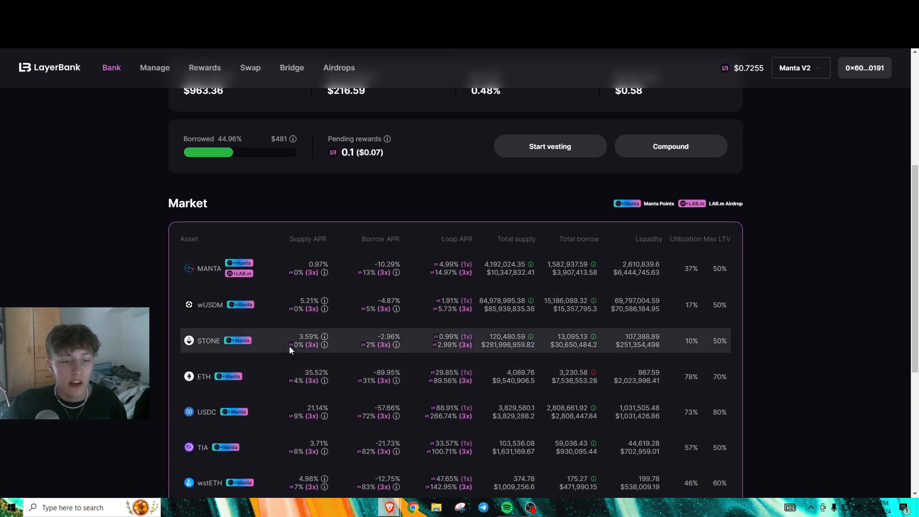
scroll(down, 3)
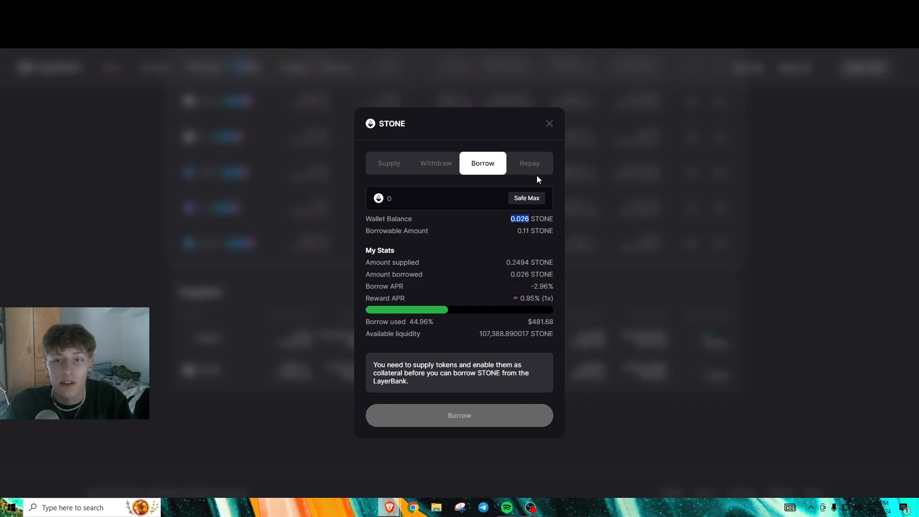
- Switch to the Repay form and enter a 0.001 STONE repayment amount
click(528, 163)
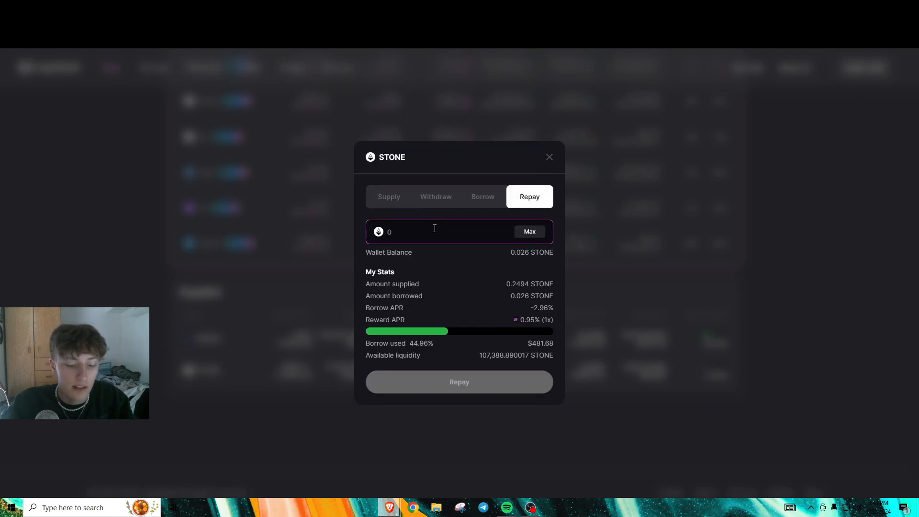
text(.00)
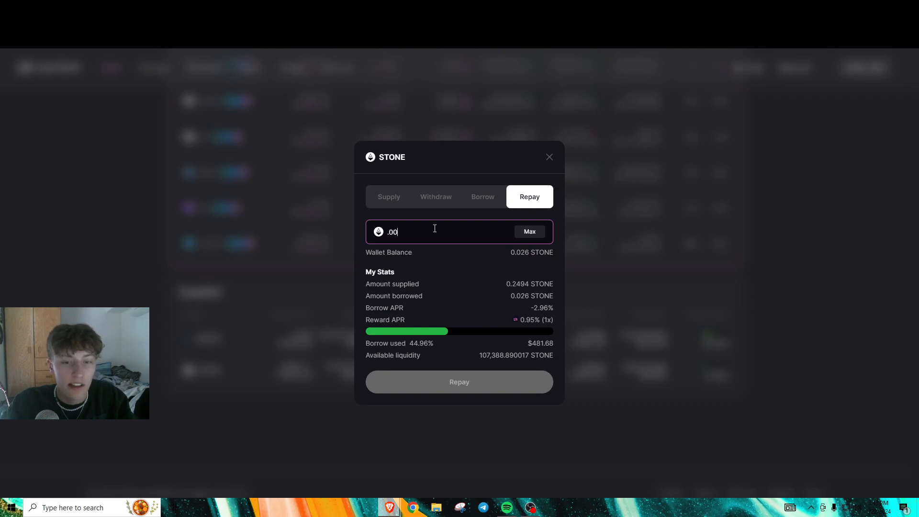
text(1)
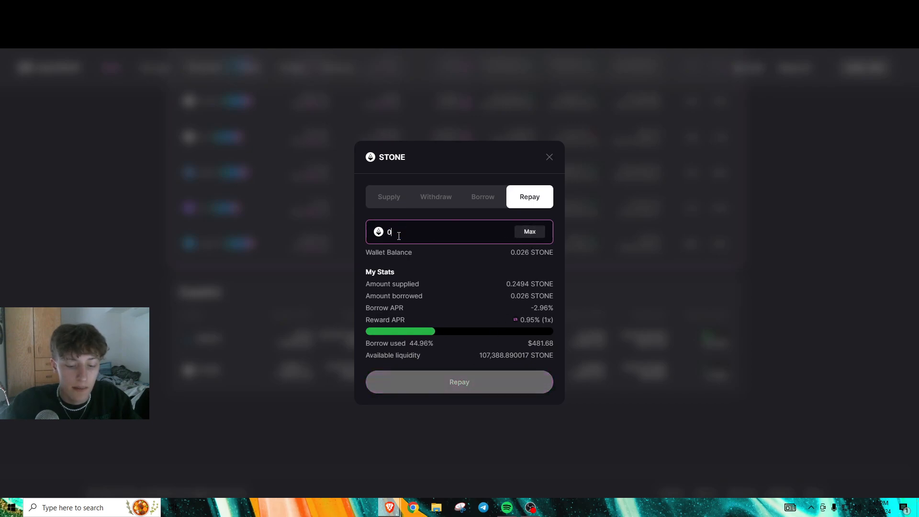
text(0.001)
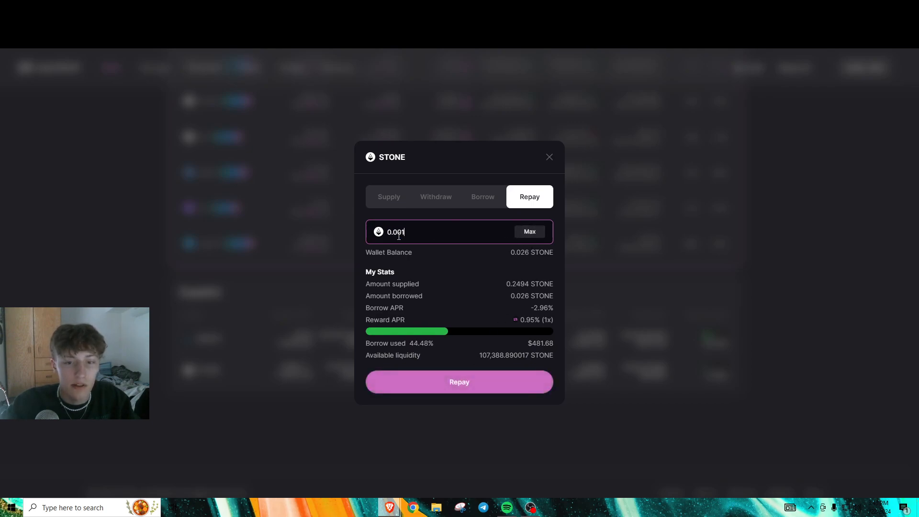
- Submit the 0.001 STONE repayment and confirm it in MetaMask
click(458, 382)
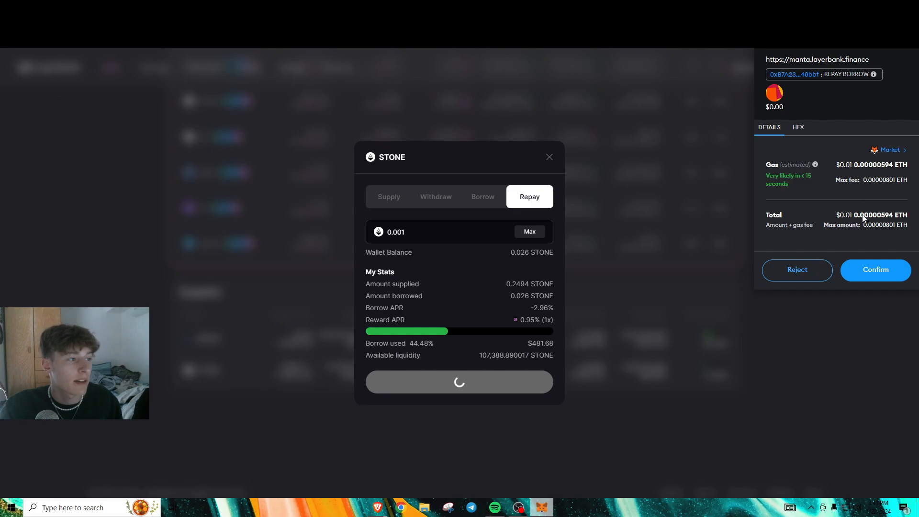
click(873, 270)
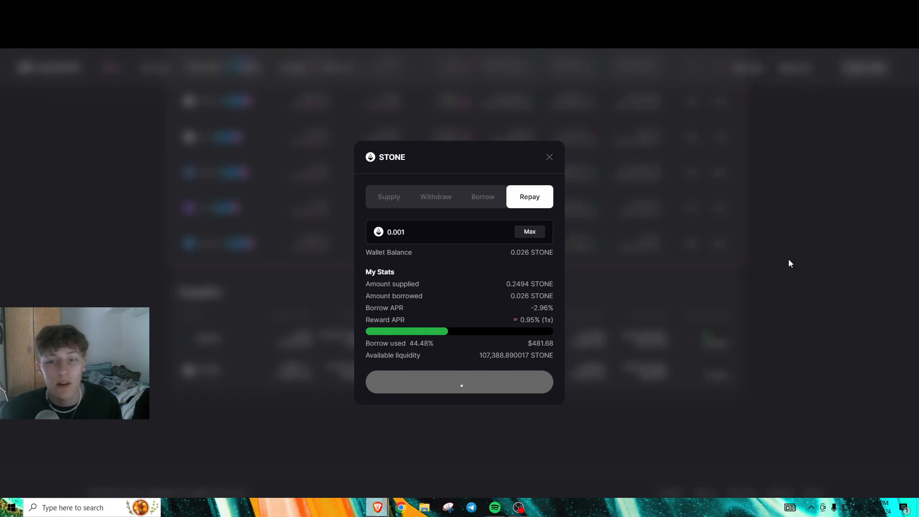
click(458, 382)
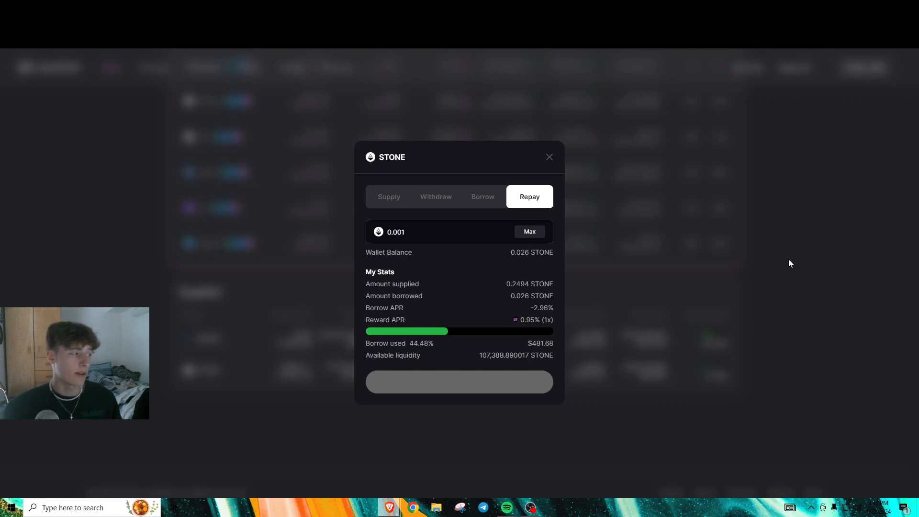
click(458, 382)
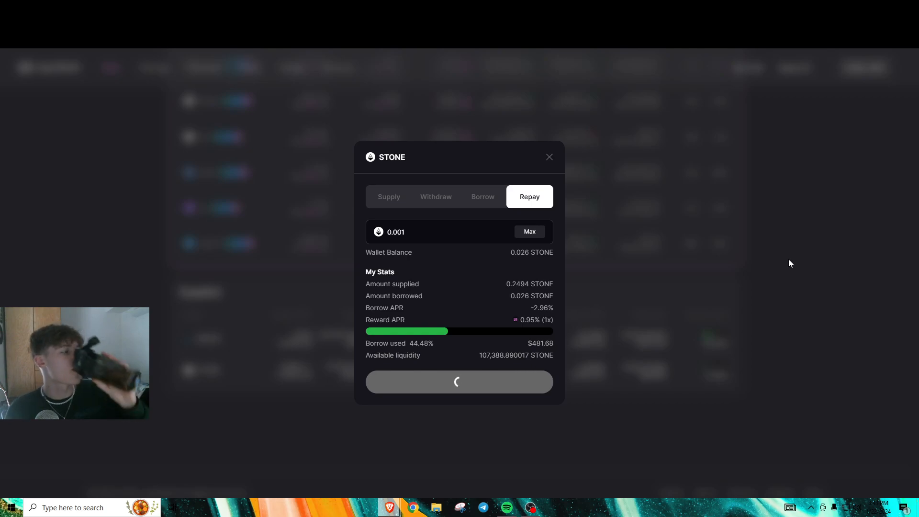
click(458, 382)
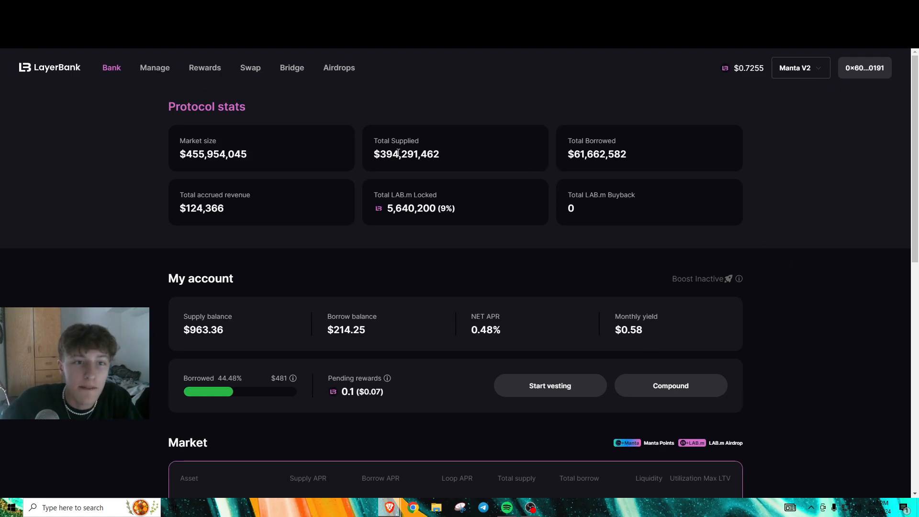
mouse_move(216, 84)
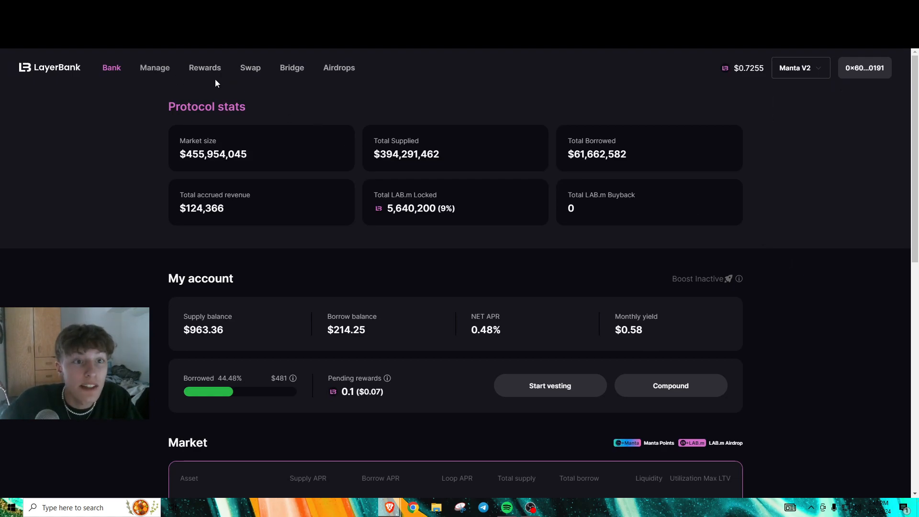
mouse_move(199, 68)
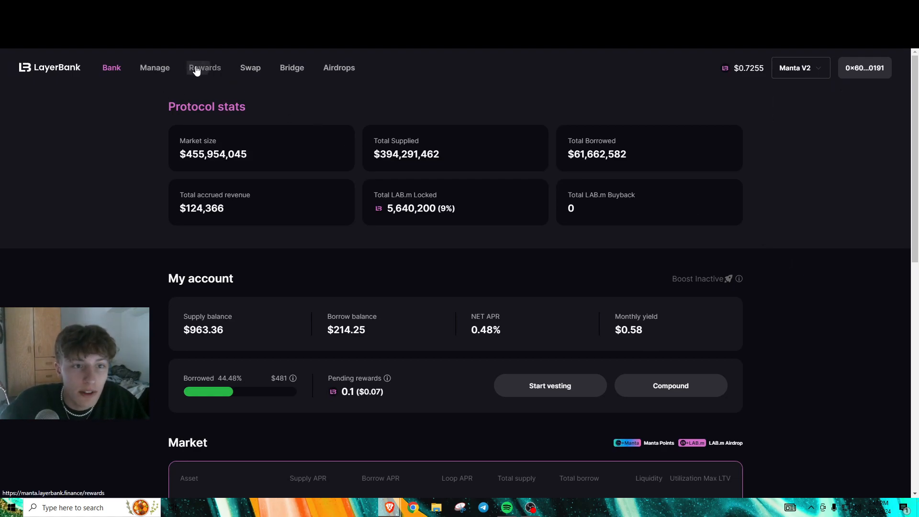
- Return to Rewards and highlight the 200 points earned per interaction
click(204, 67)
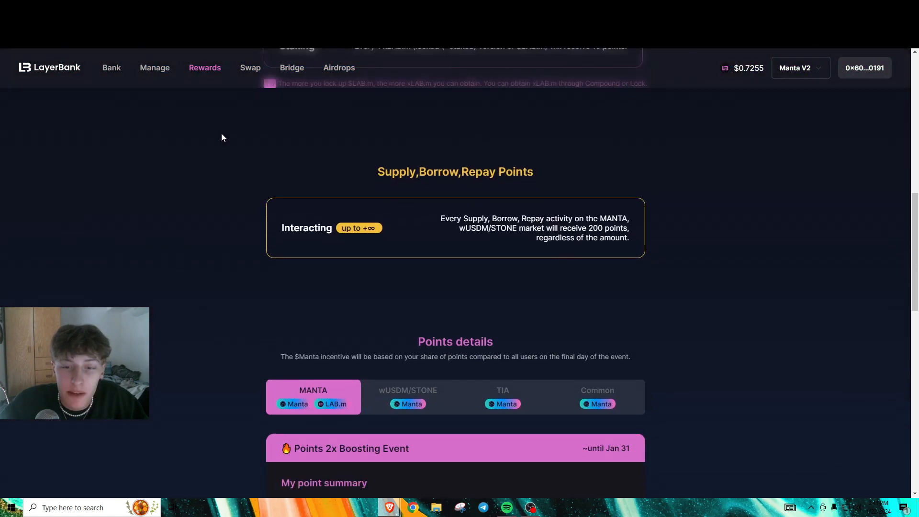
scroll(up, 3)
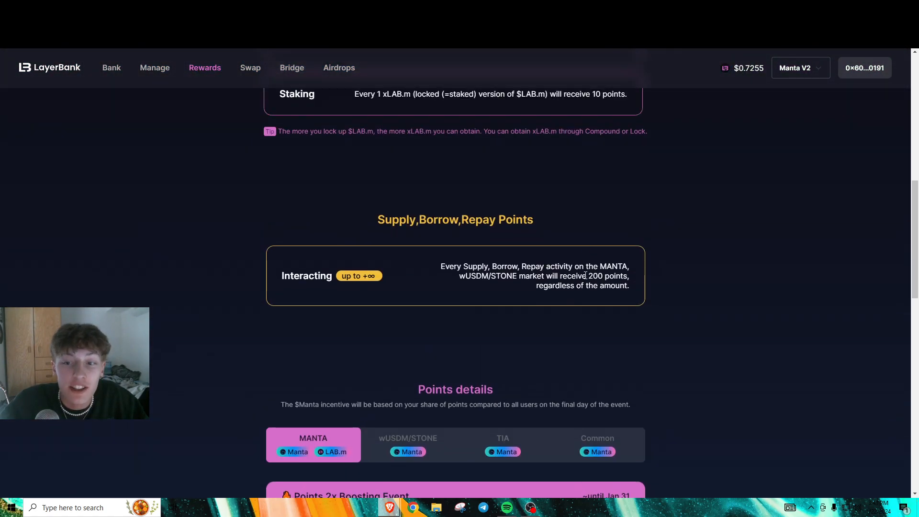
double_click(594, 275)
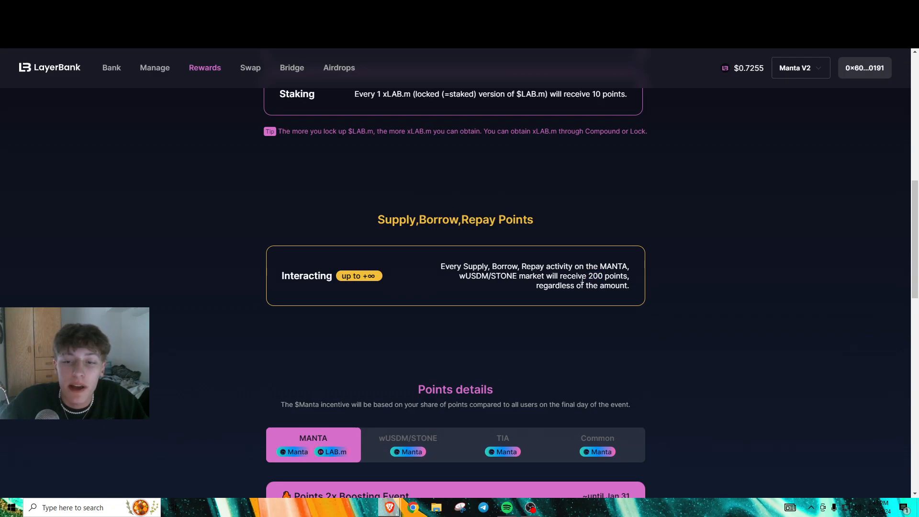
mouse_move(474, 340)
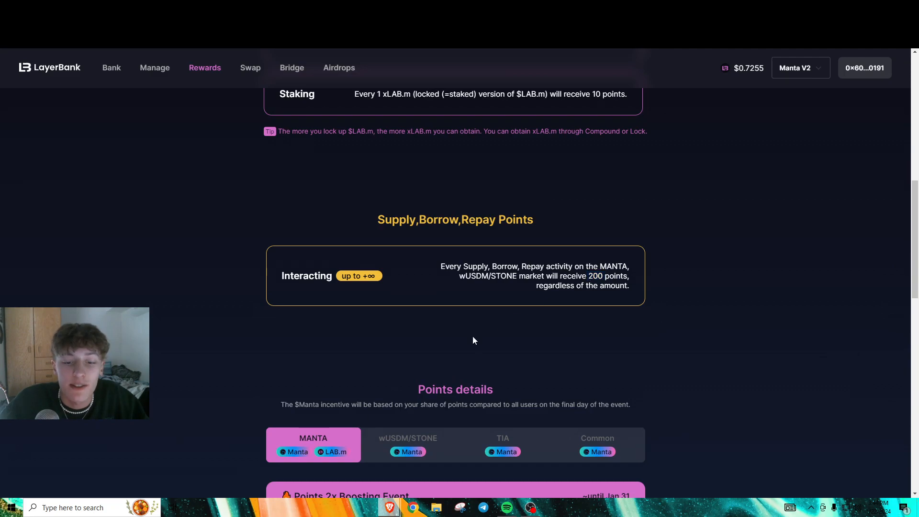
scroll(down, 3)
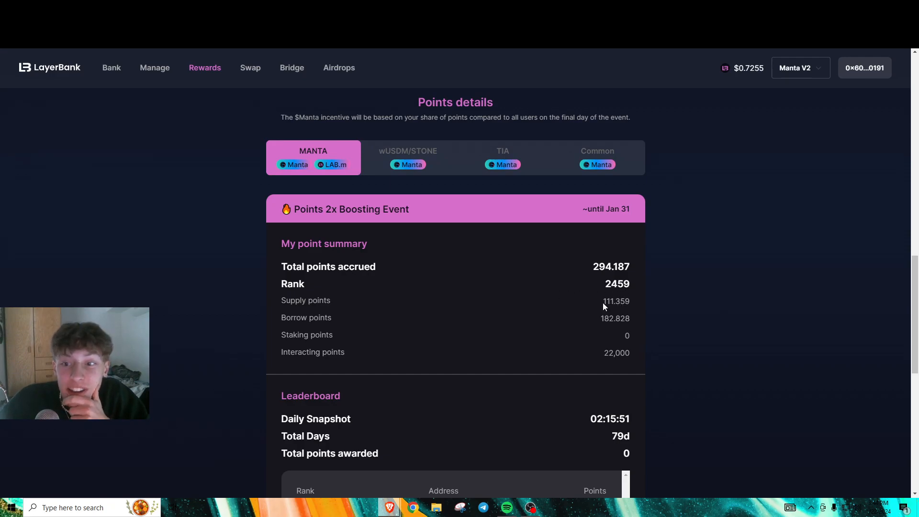
- Highlight the 22,000 interacting points in the MANTA summary (294.187 total, rank 2459)
double_click(616, 353)
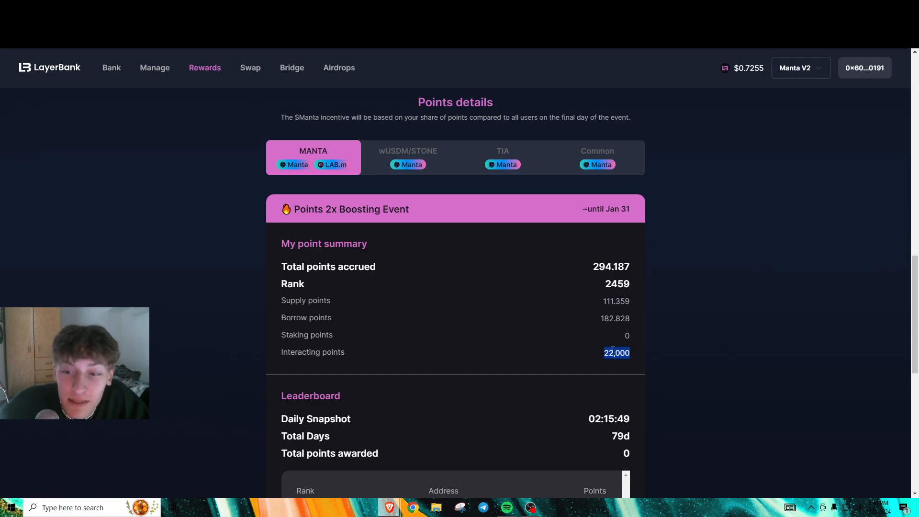
scroll(up, 3)
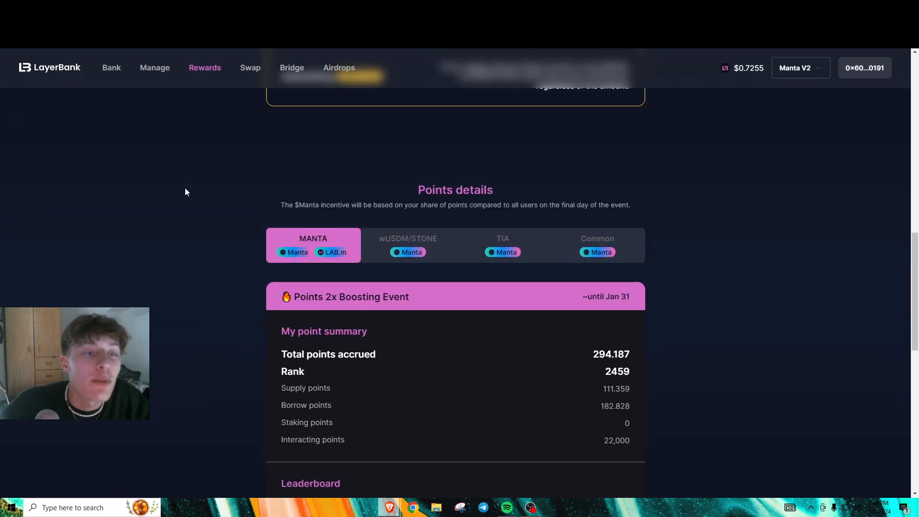
scroll(up, 3)
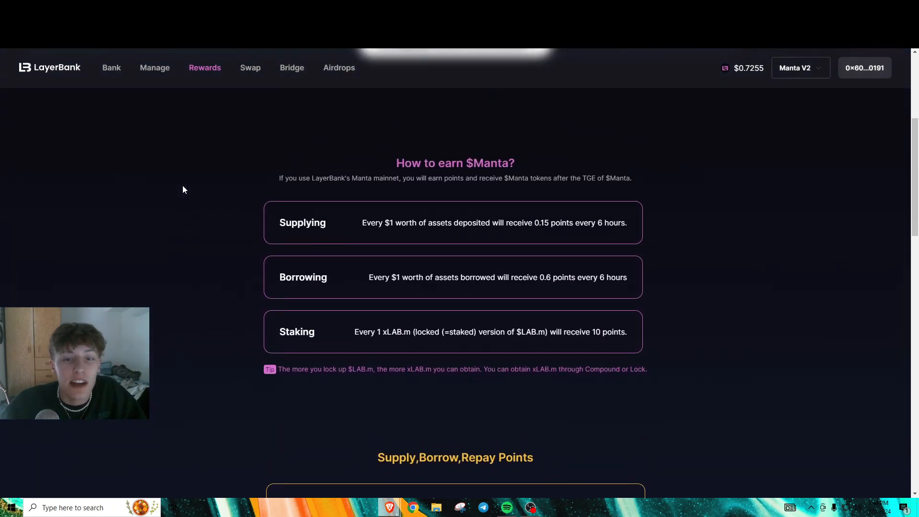
scroll(up, 3)
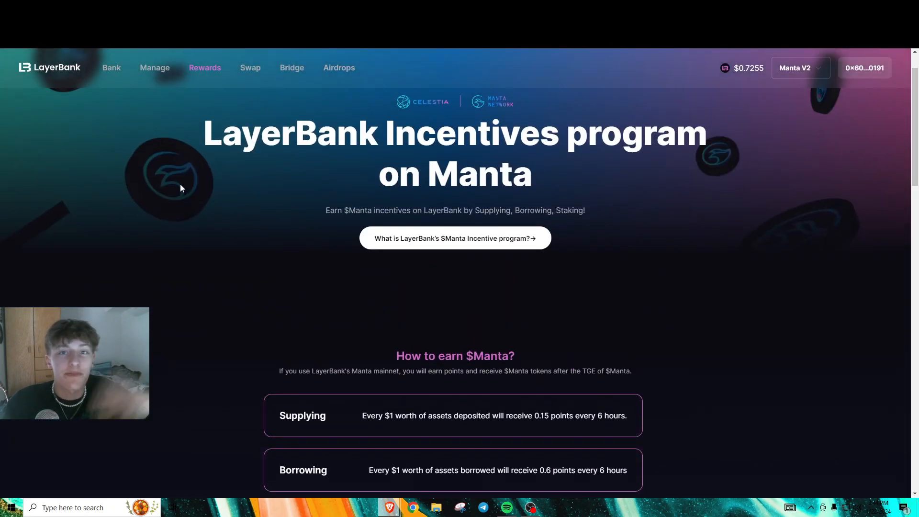
scroll(down, 3)
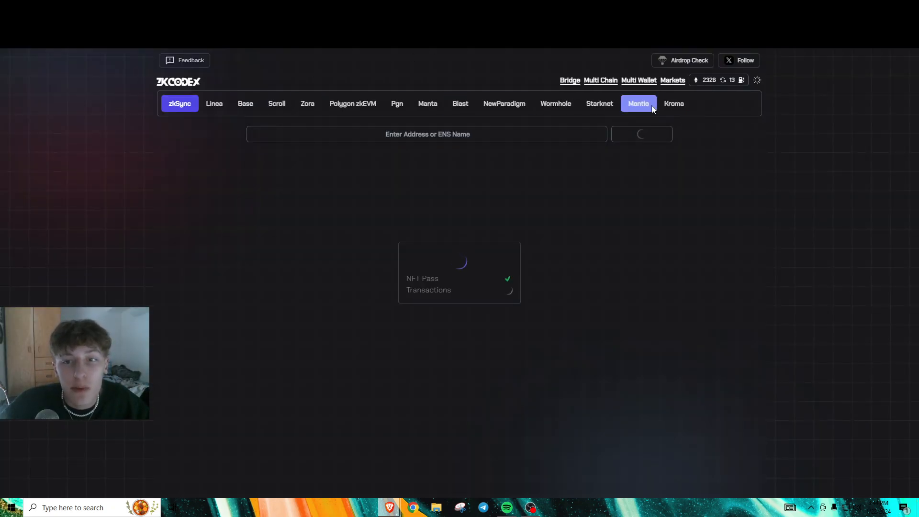
- Scan the wallet on Manta in zkCodex and scroll to Protocols showing 521 interactions, LayerBank 411
click(427, 103)
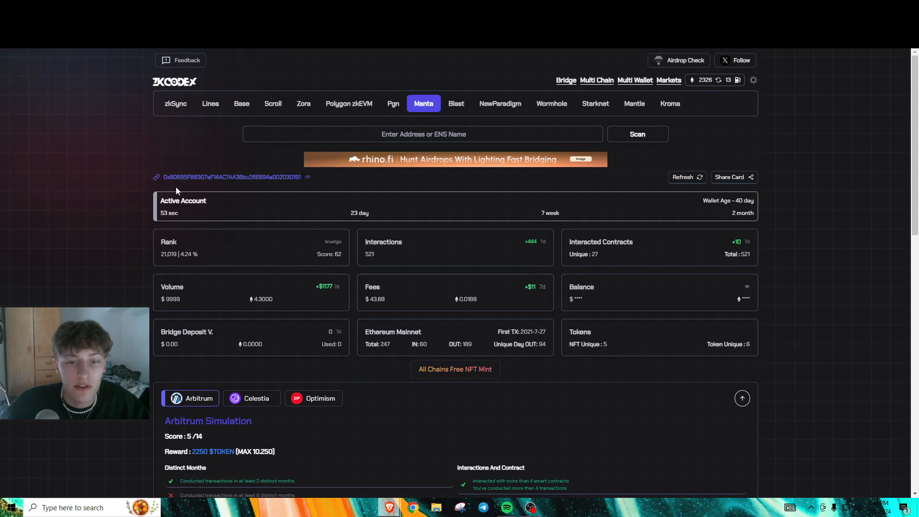
scroll(down, 3)
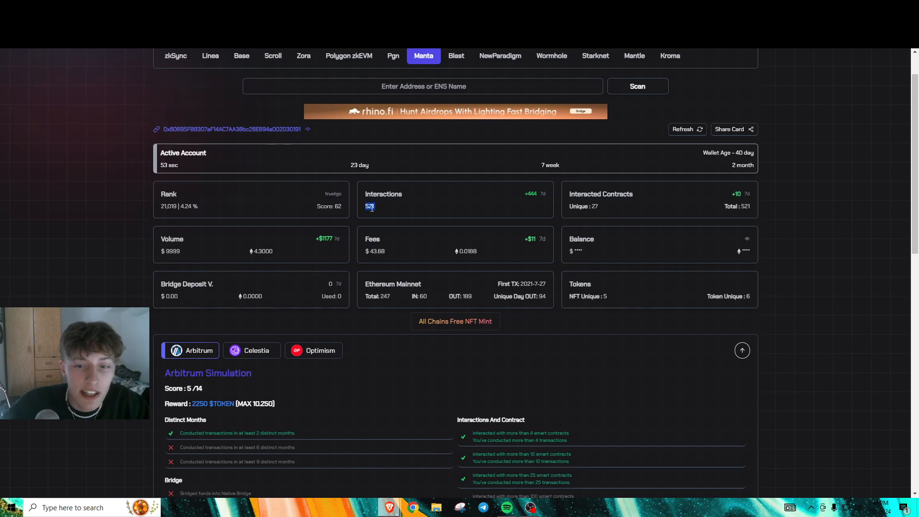
scroll(down, 3)
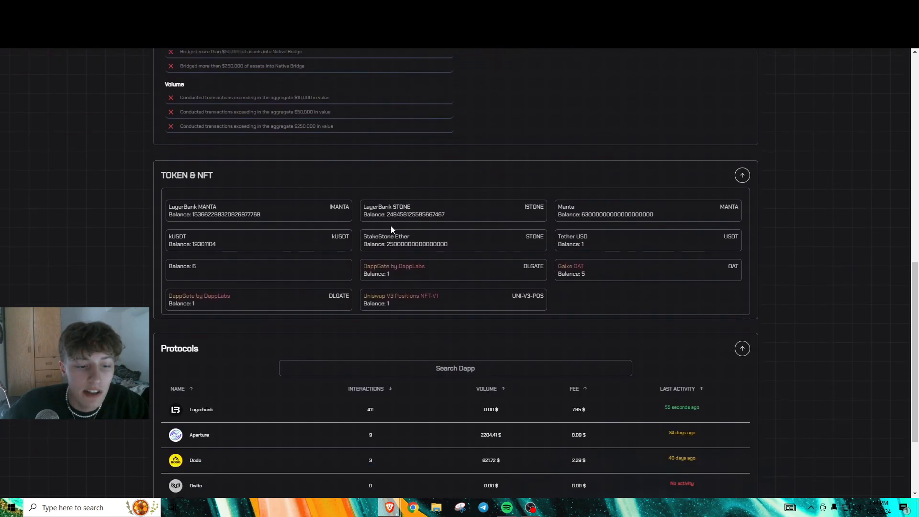
scroll(down, 3)
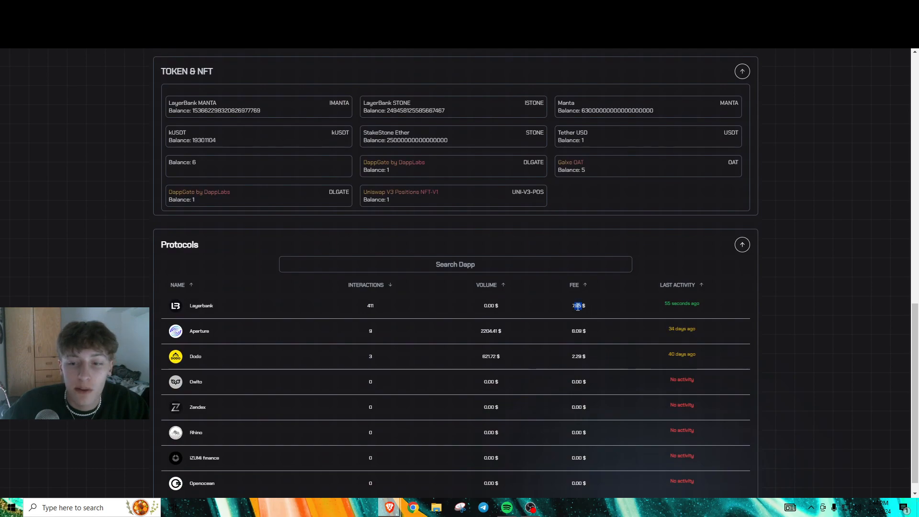
mouse_move(387, 300)
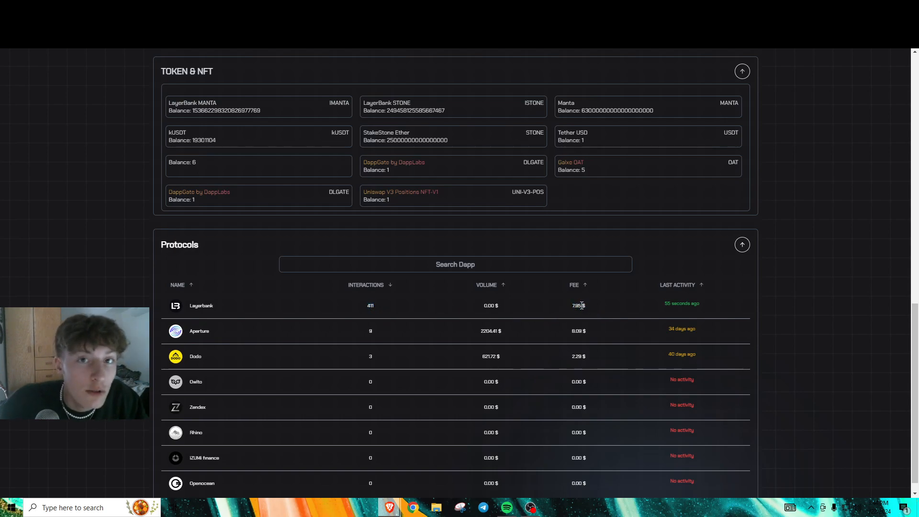
mouse_move(364, 332)
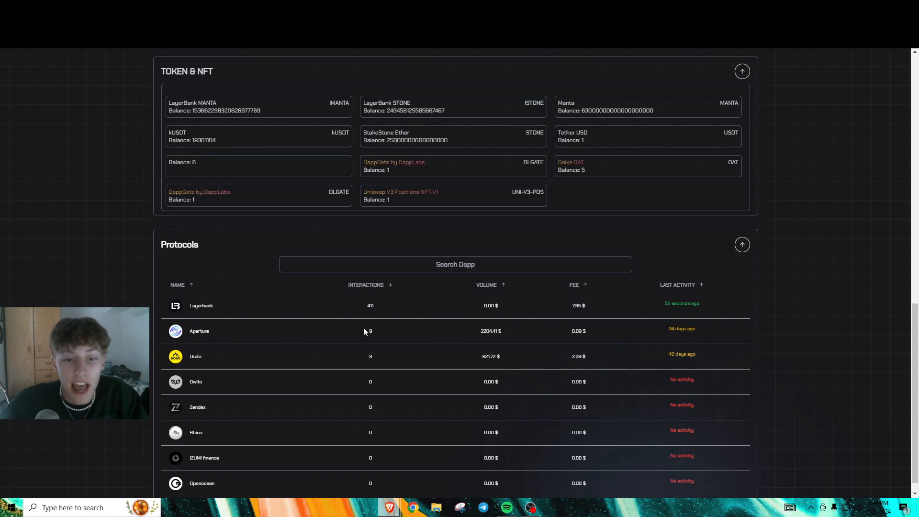
mouse_move(373, 341)
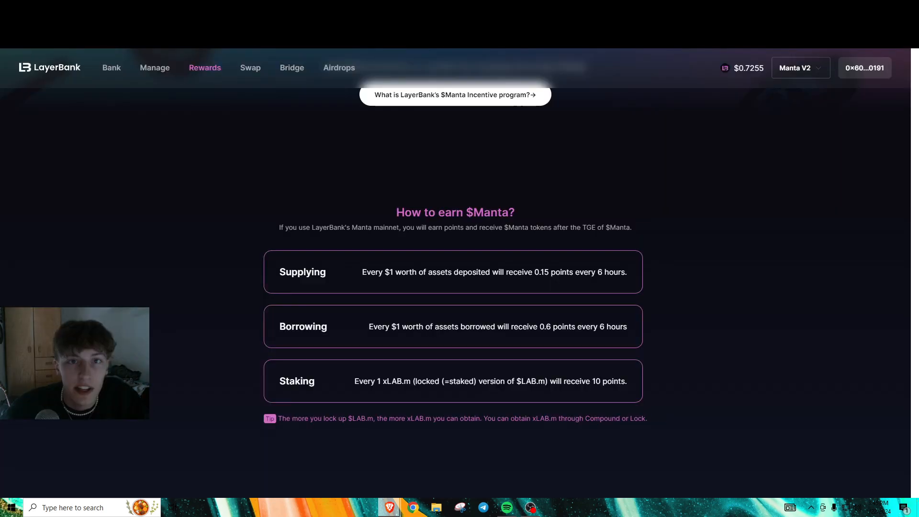
- Review the MANTA points summary, highlighting the 22,000 interacting points and total points accrued
scroll(down, 3)
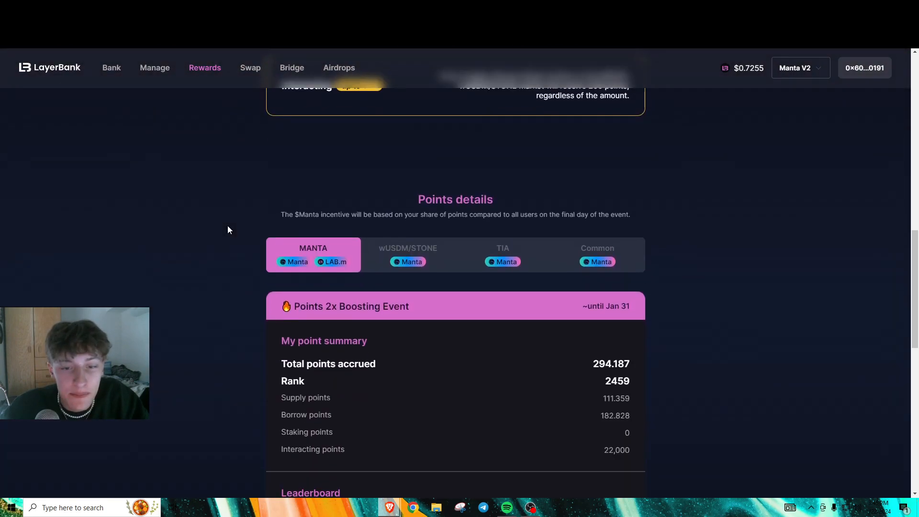
scroll(down, 3)
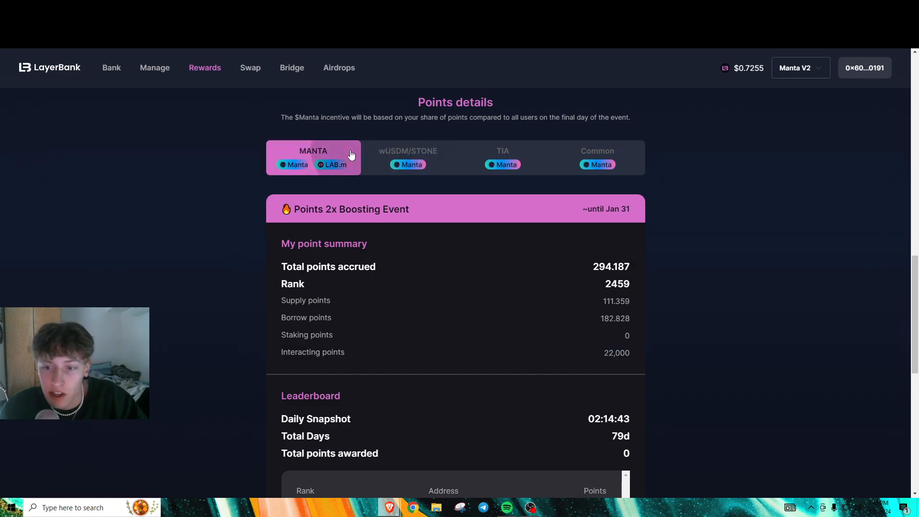
scroll(down, 3)
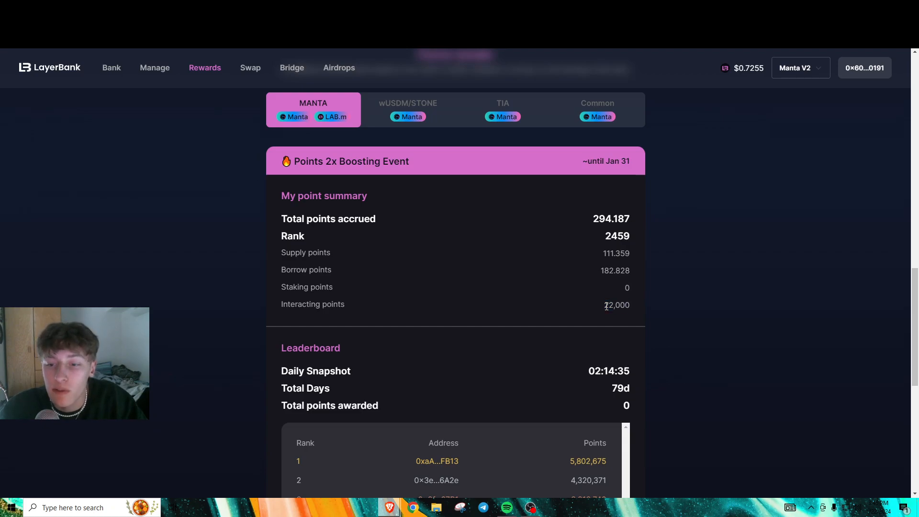
double_click(615, 304)
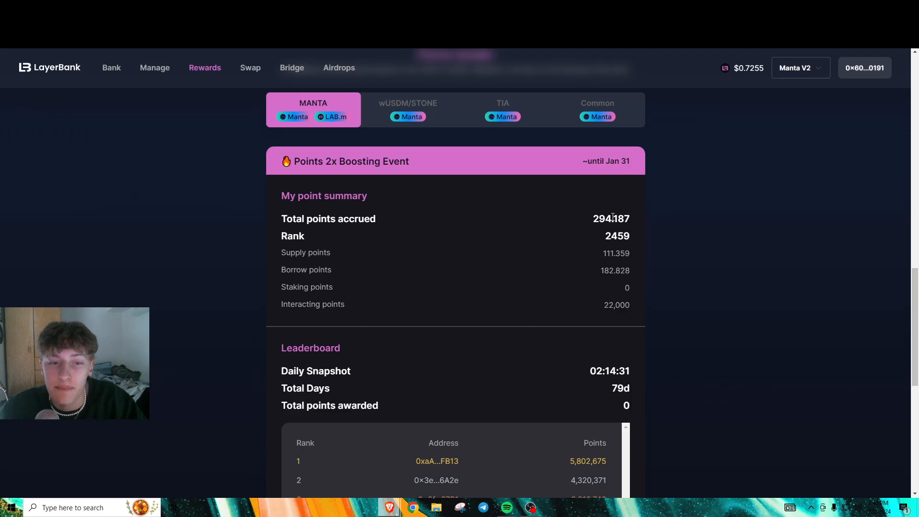
double_click(611, 218)
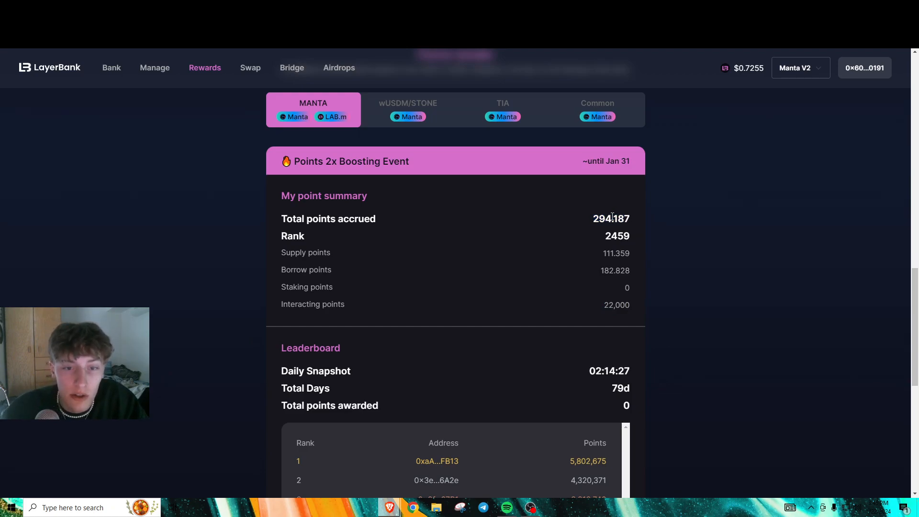
- Switch to the wUSDM/STONE summary showing 73,423.342 total points, rank 11044, 58,100 interacting points
click(407, 109)
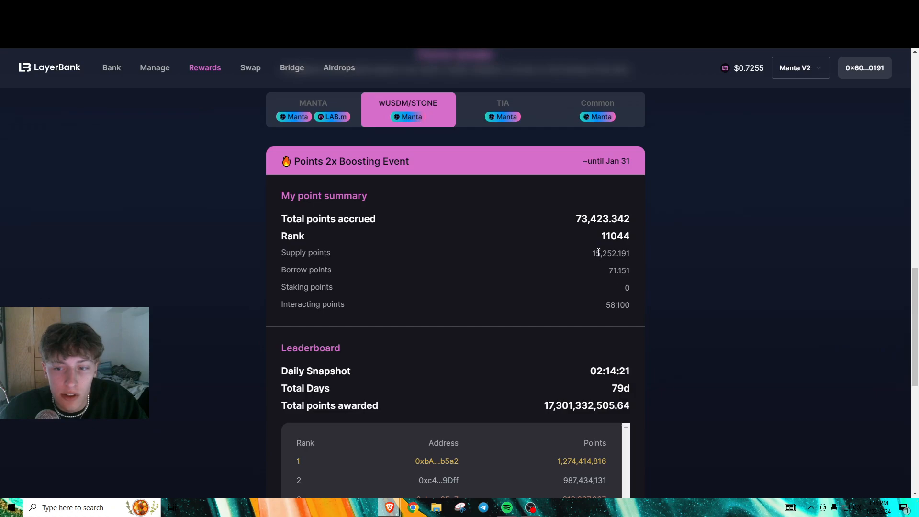
double_click(609, 253)
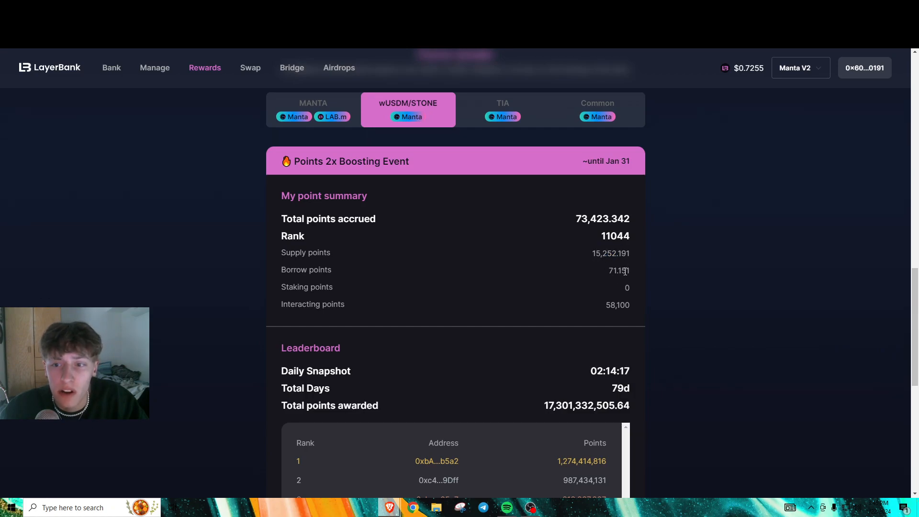
double_click(609, 253)
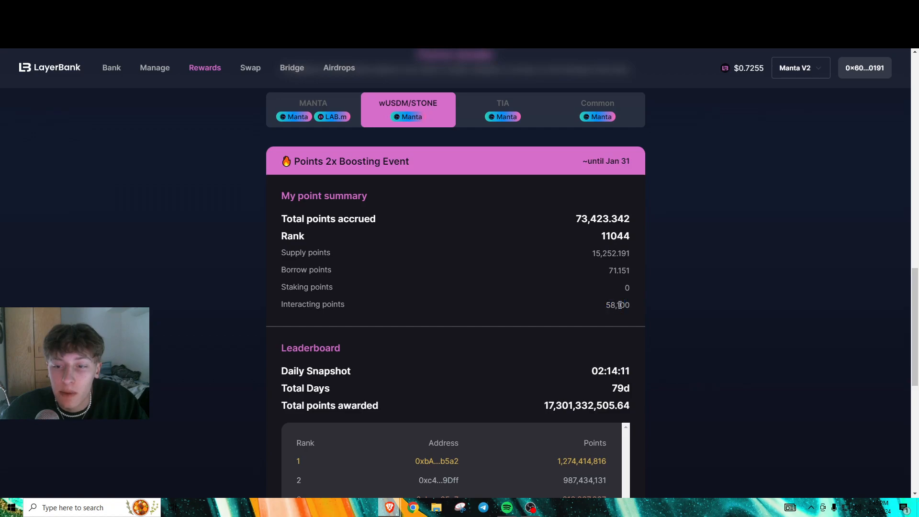
mouse_move(572, 226)
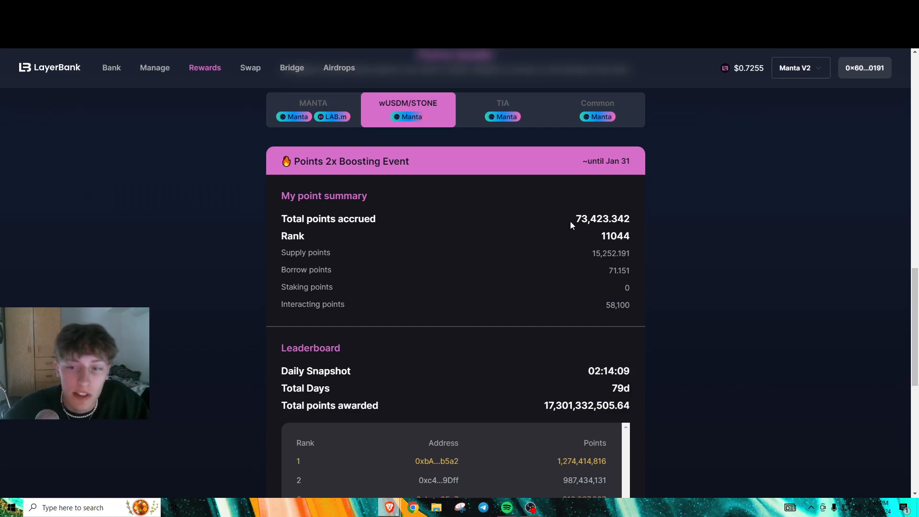
mouse_move(623, 252)
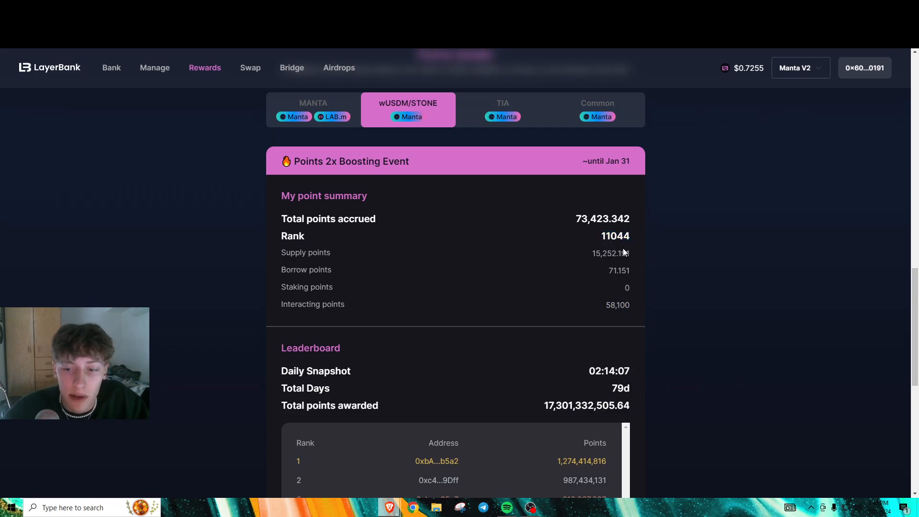
mouse_move(554, 160)
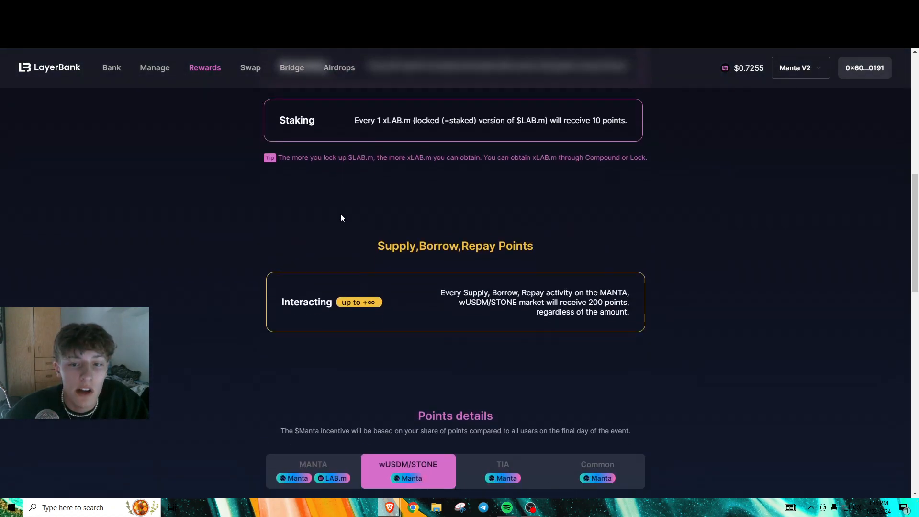
- Check the Airdrops page (MANTA Airdrops Coming Soon) and return to the MANTA Points details
scroll(up, 3)
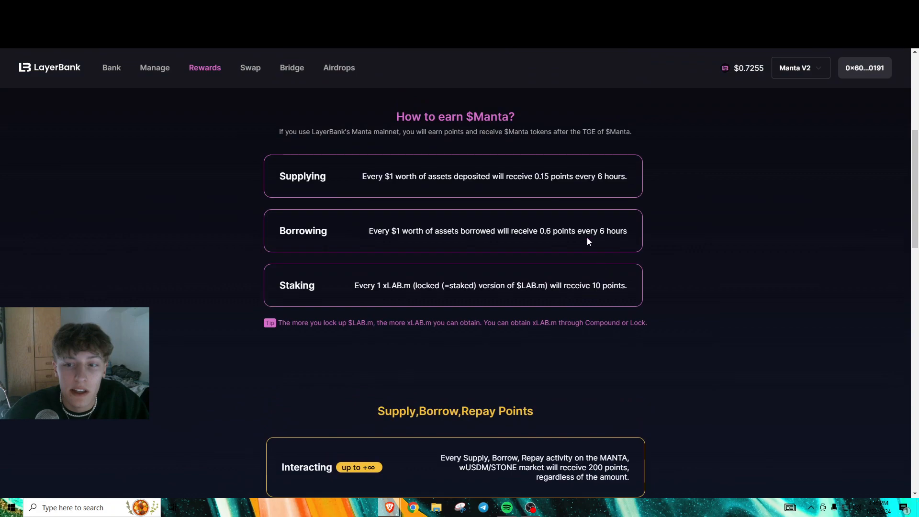
mouse_move(339, 67)
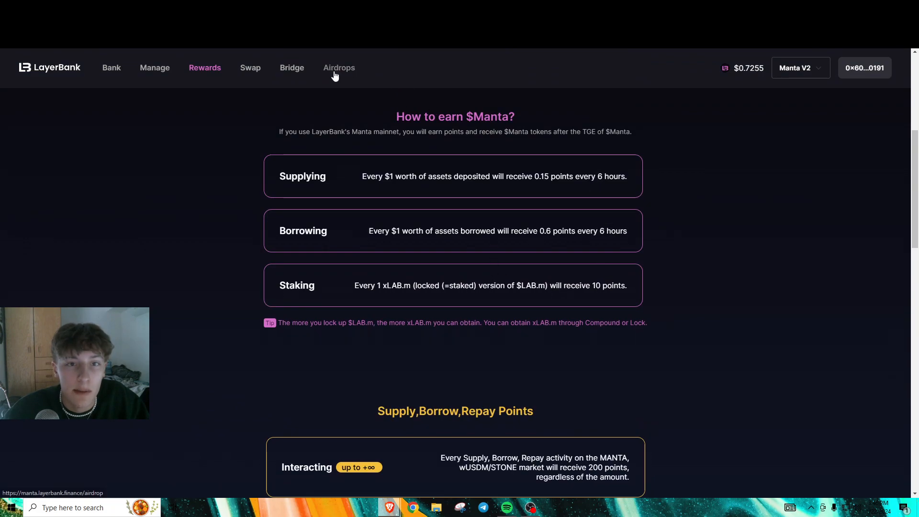
click(339, 67)
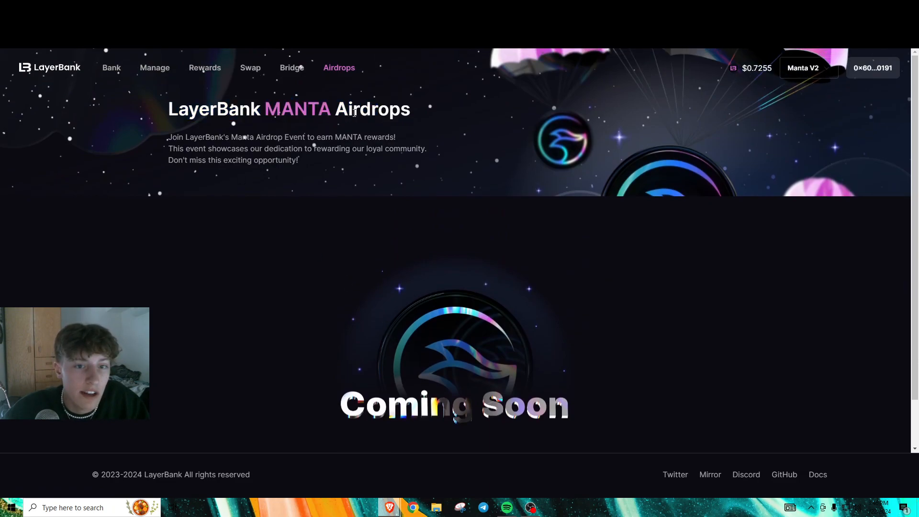
mouse_move(154, 67)
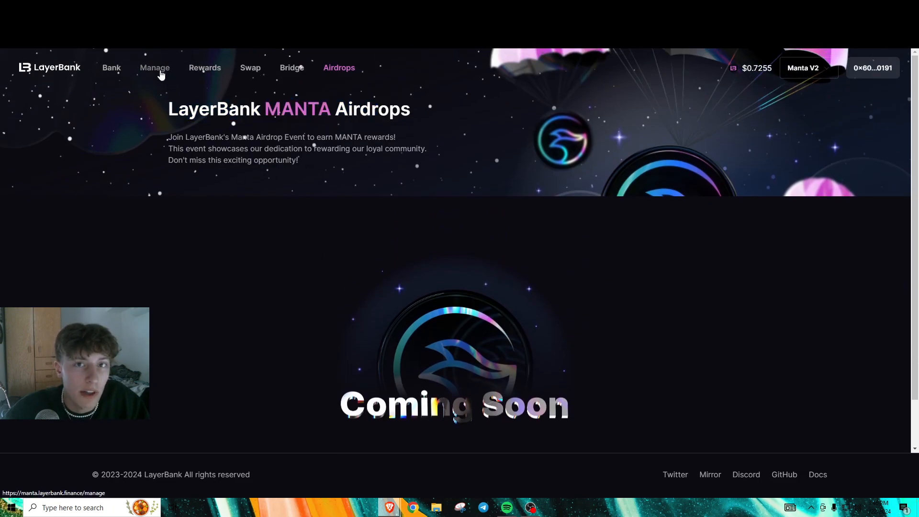
mouse_move(205, 67)
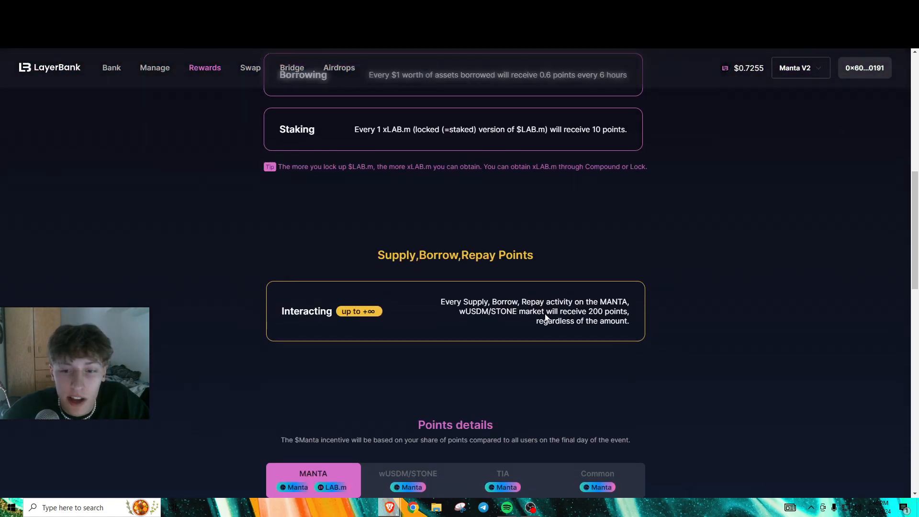
scroll(down, 3)
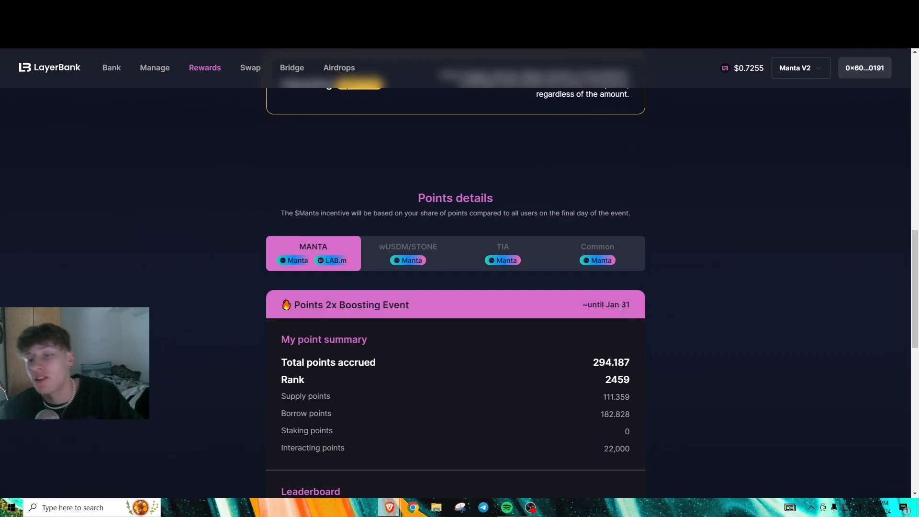
- Check today's date in the taskbar calendar, then view the wUSDM/STONE summary: 73,423.342 points, rank 11044
click(873, 508)
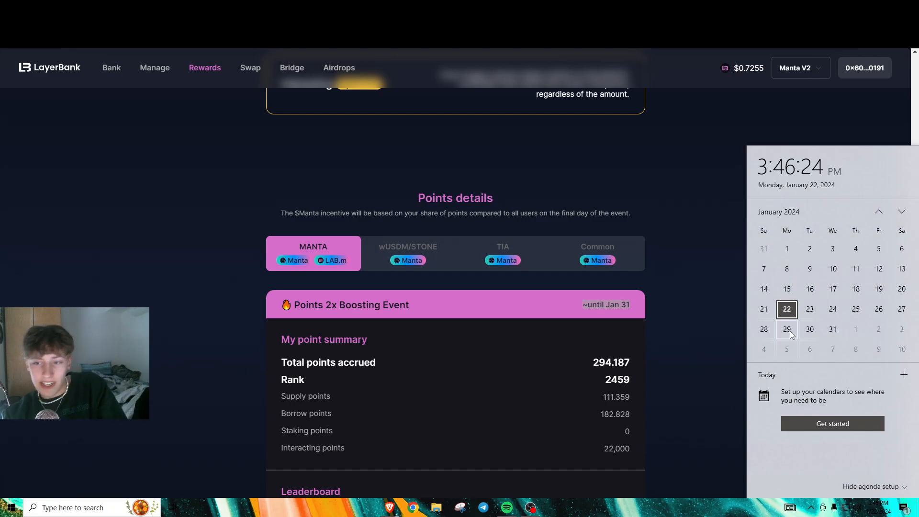
mouse_move(695, 312)
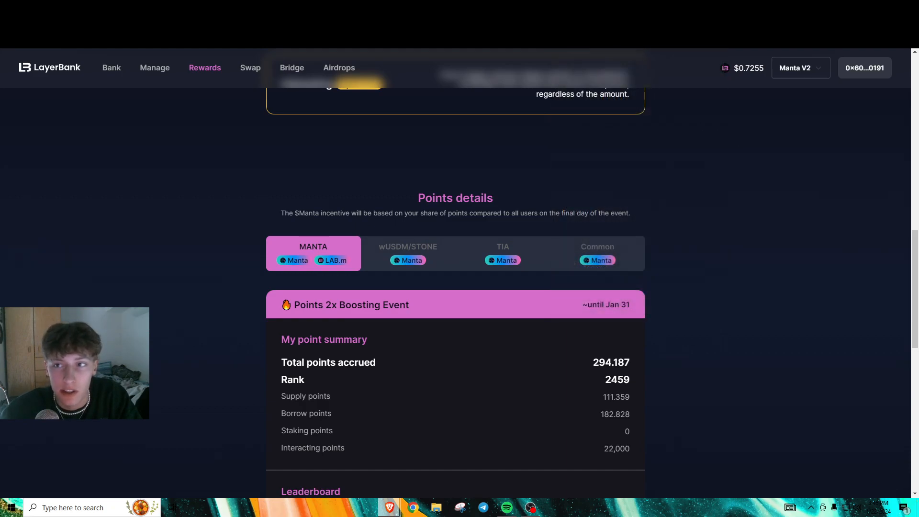
click(863, 67)
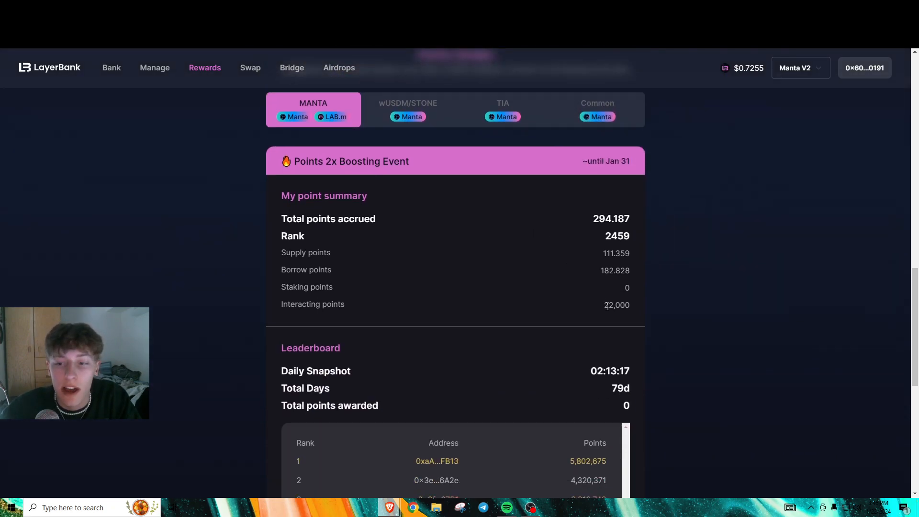
click(408, 109)
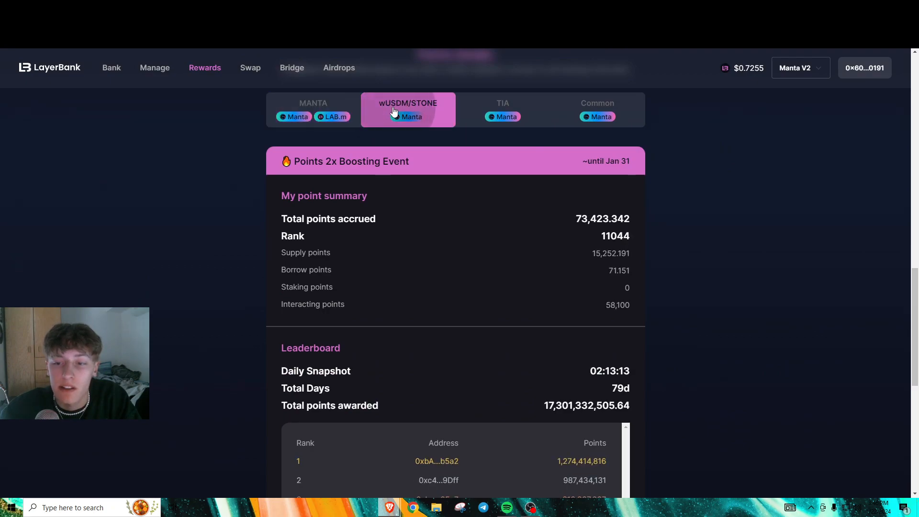
mouse_move(333, 117)
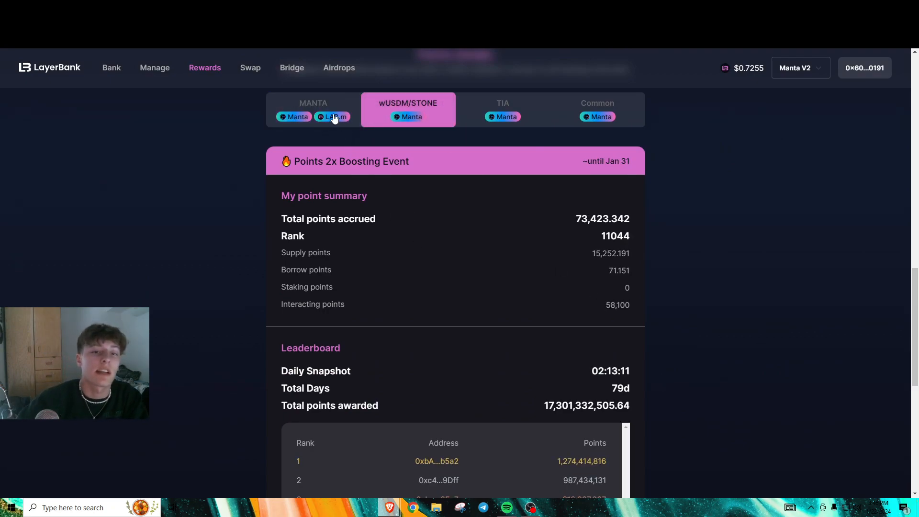
mouse_move(408, 130)
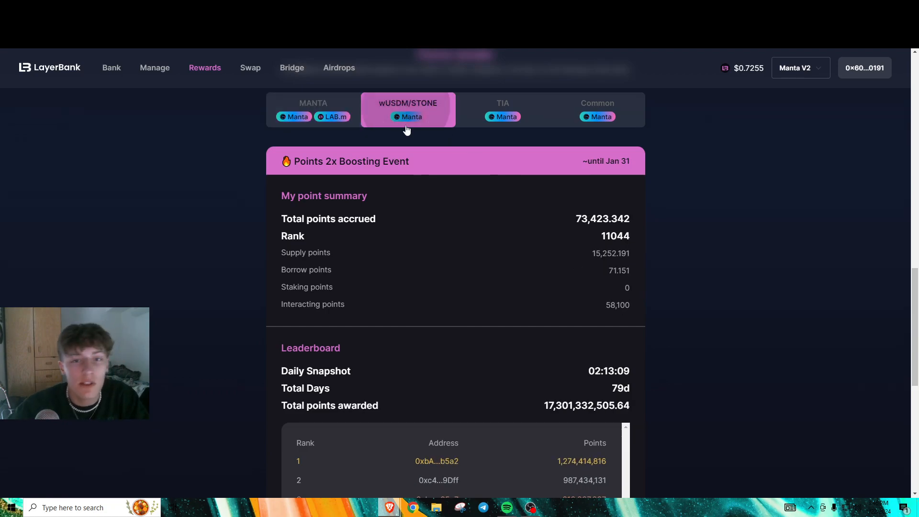
mouse_move(233, 129)
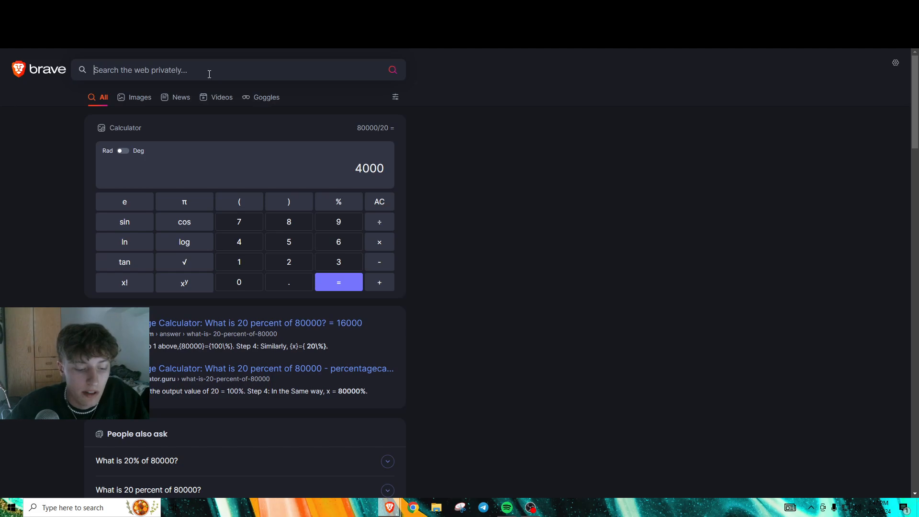
- Compute 20/80000 in Brave Search and select the 0.00025 result
text(20/80000)
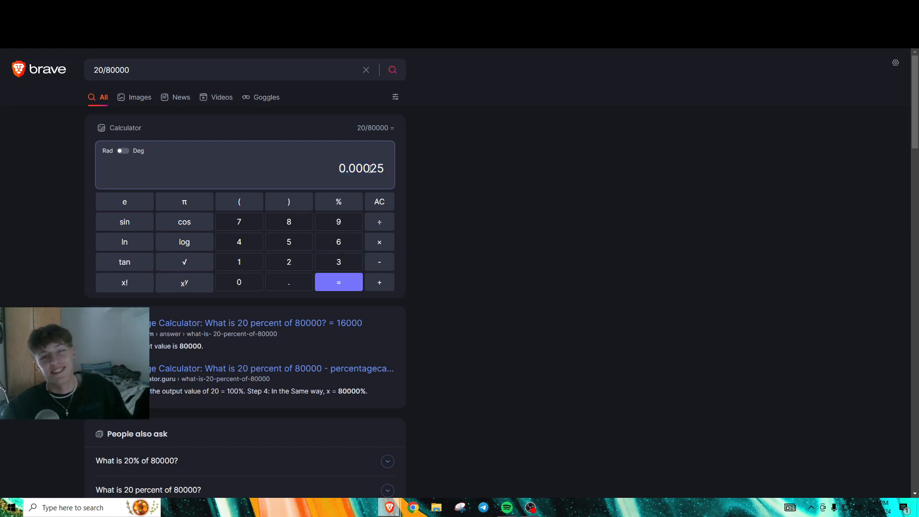
double_click(360, 168)
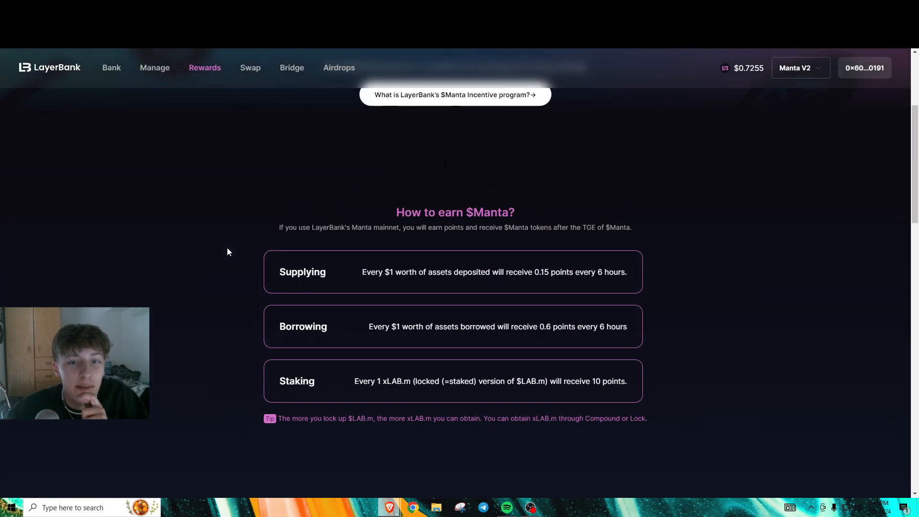
- Compare the Common summary (20 points, rank 19234) with MANTA (294.187 points, rank 2459) in Points details
scroll(down, 3)
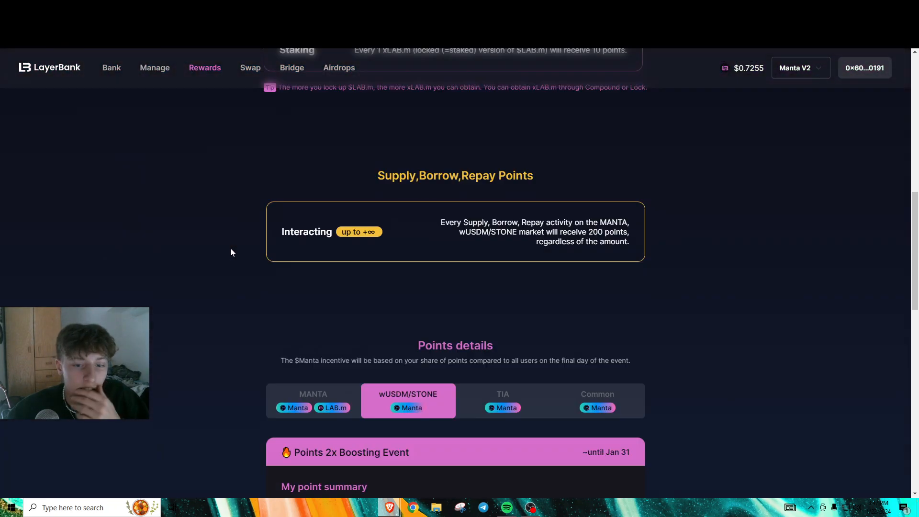
scroll(down, 3)
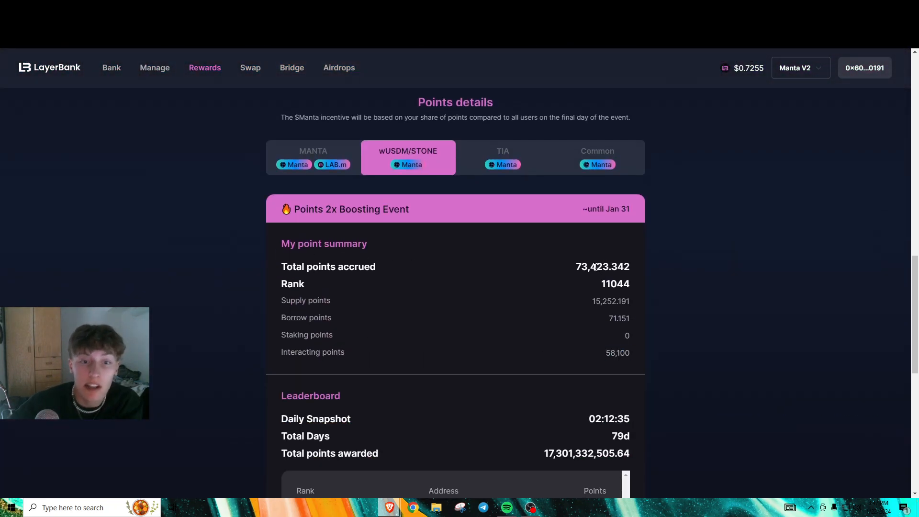
scroll(down, 3)
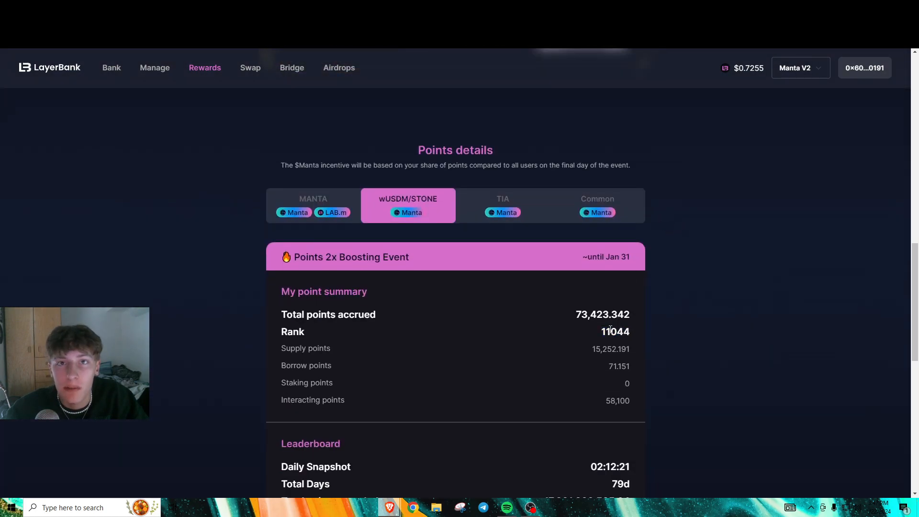
click(313, 205)
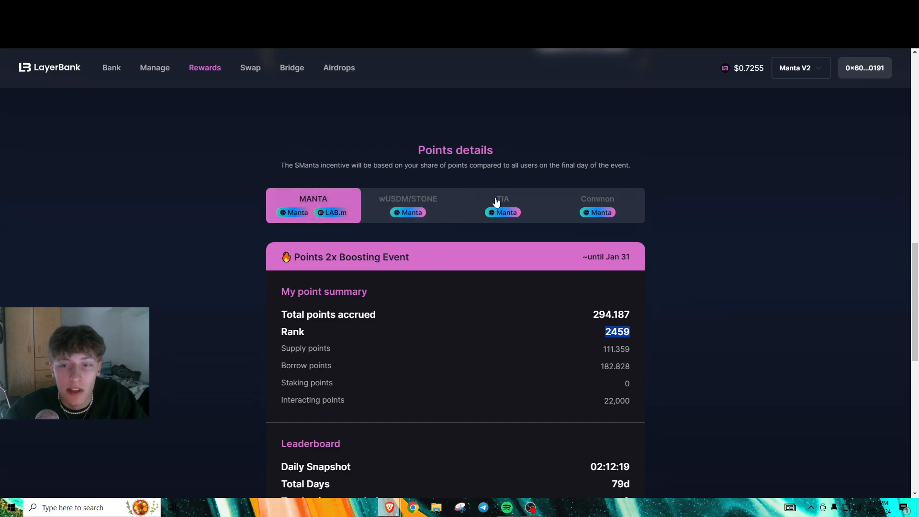
click(596, 205)
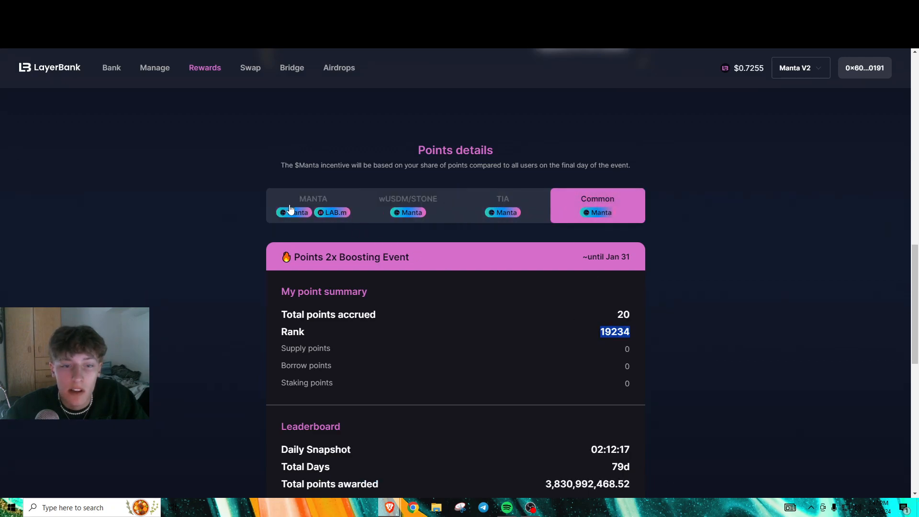
click(313, 205)
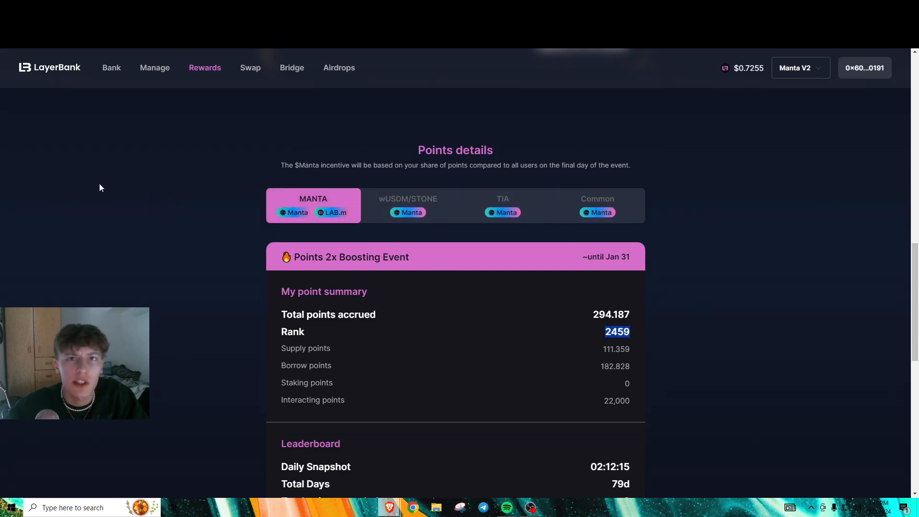